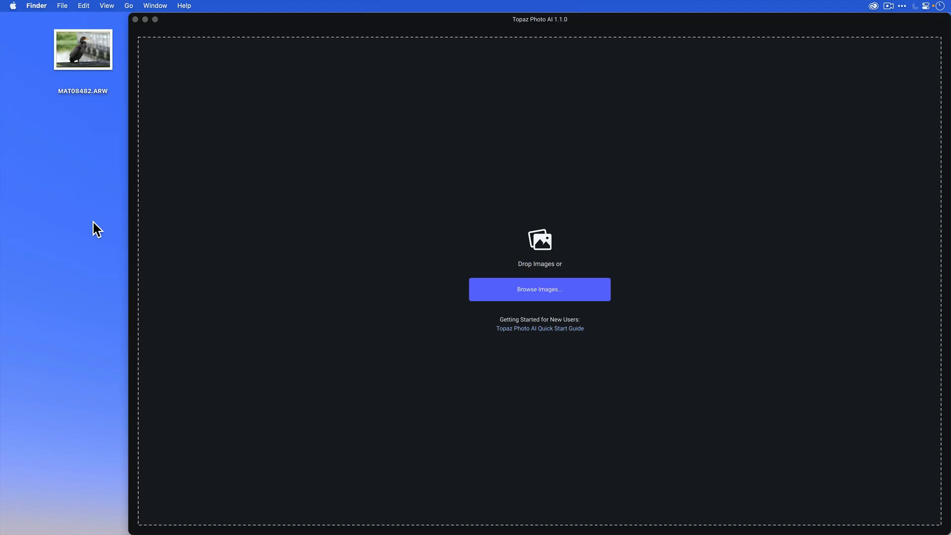
Select the MAT08482.ARW cormorant raw file on the desktop.
left_click(83, 49)
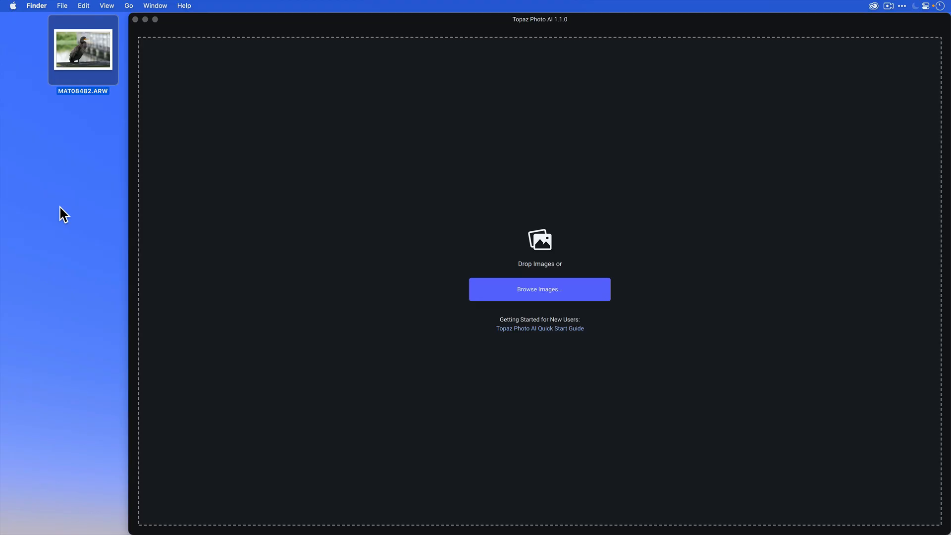
mouse_move(74, 184)
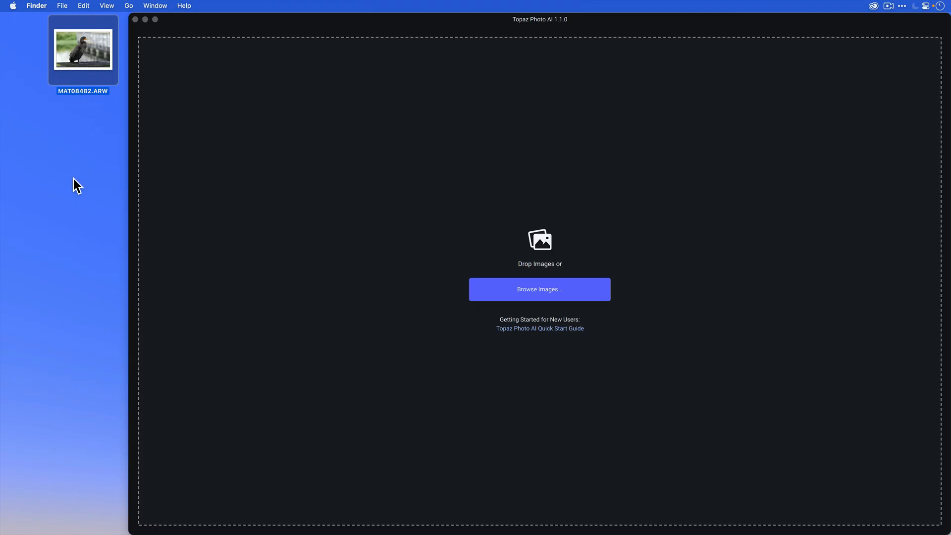
mouse_move(72, 240)
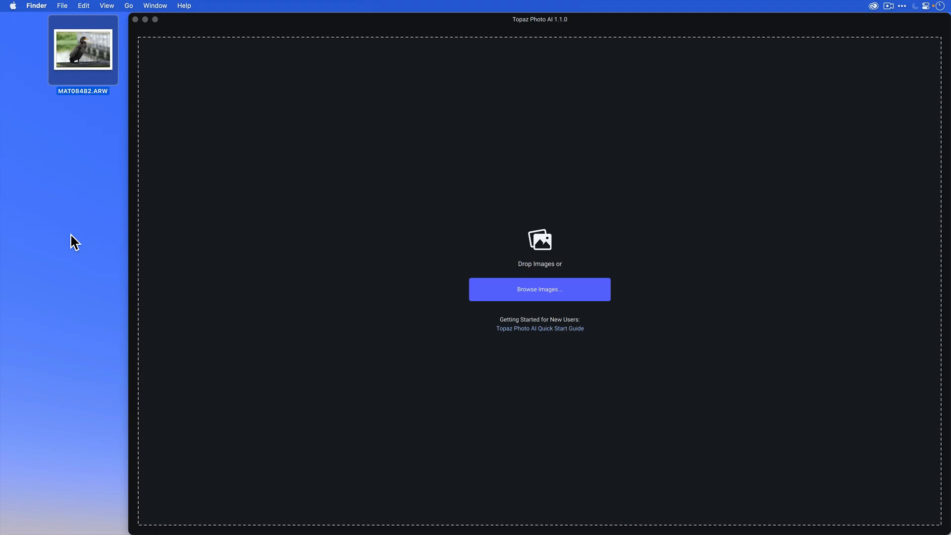
mouse_move(81, 60)
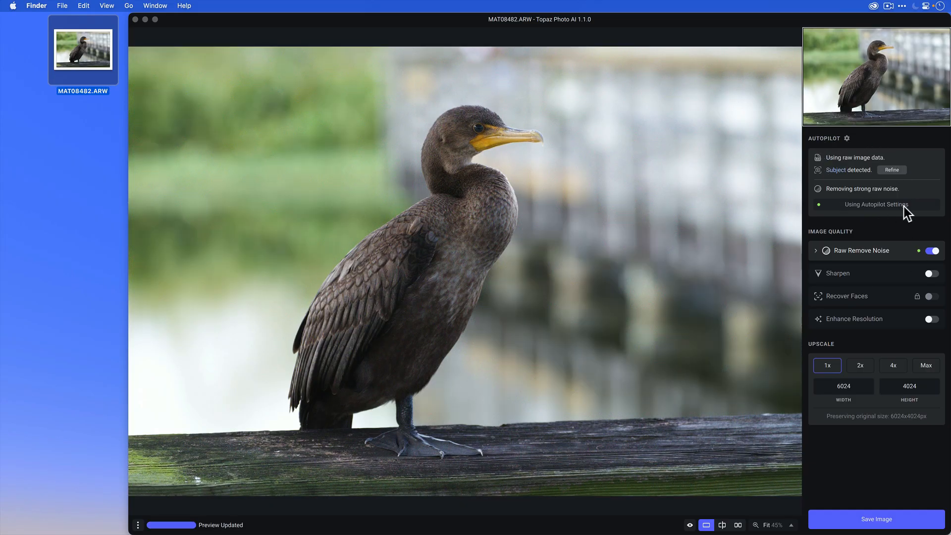
mouse_move(898, 140)
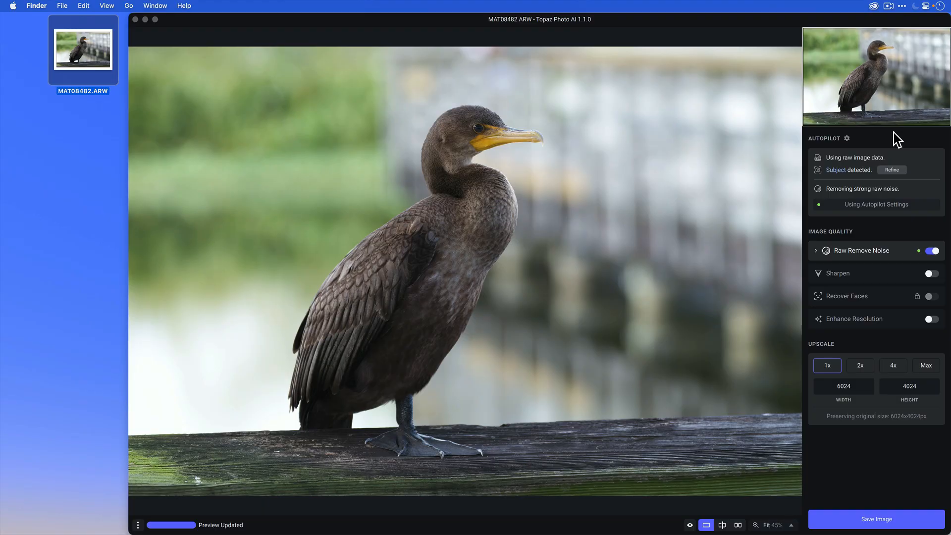
Focus the Topaz Photo AI window with the cormorant raw loaded for Autopilot.
left_click(444, 24)
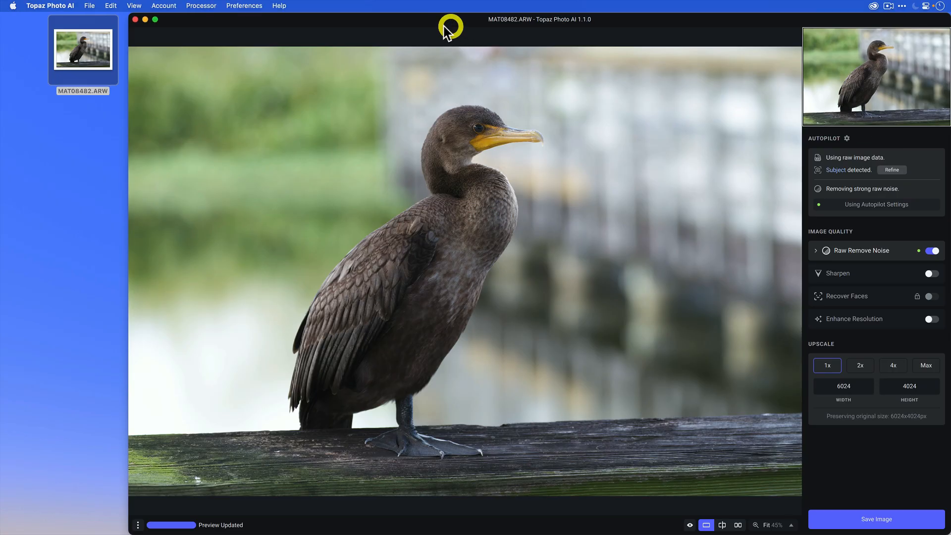
left_click(244, 5)
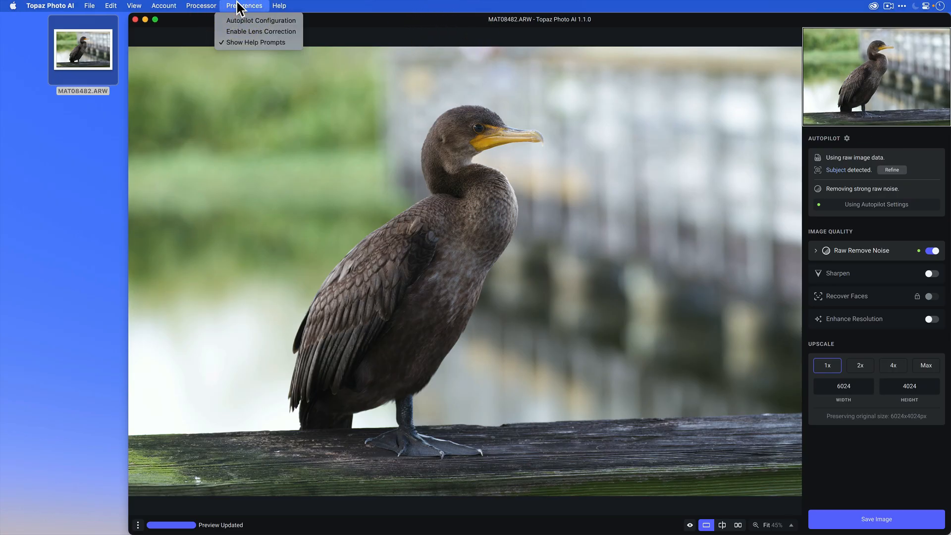
mouse_move(280, 26)
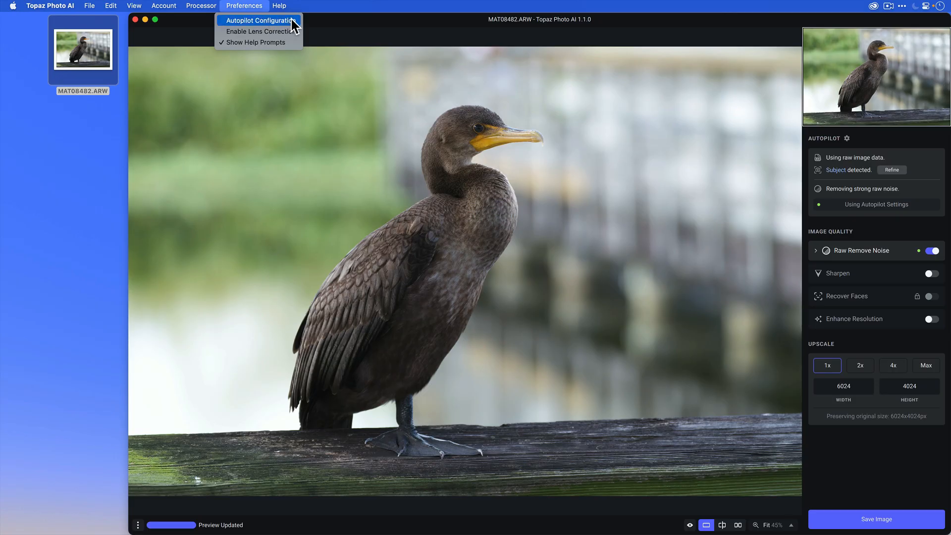
left_click(257, 20)
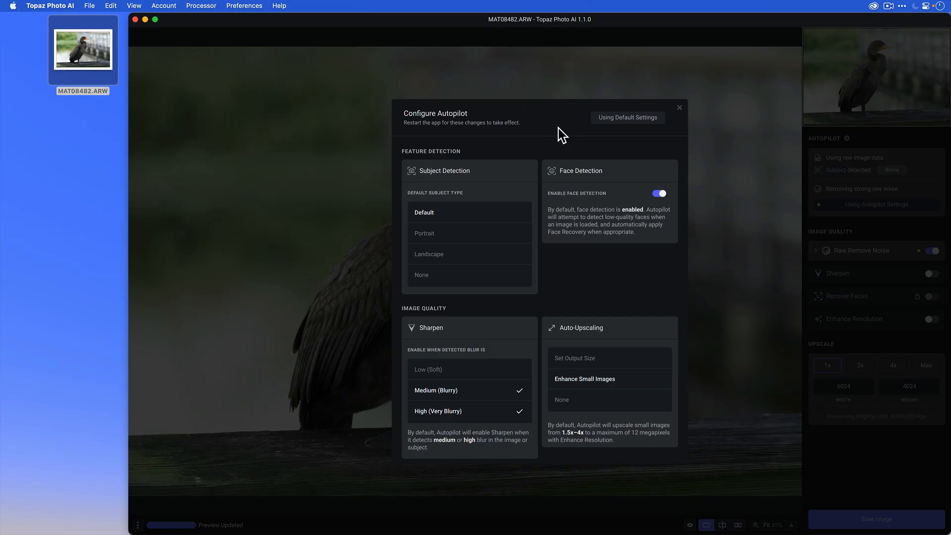
mouse_move(550, 129)
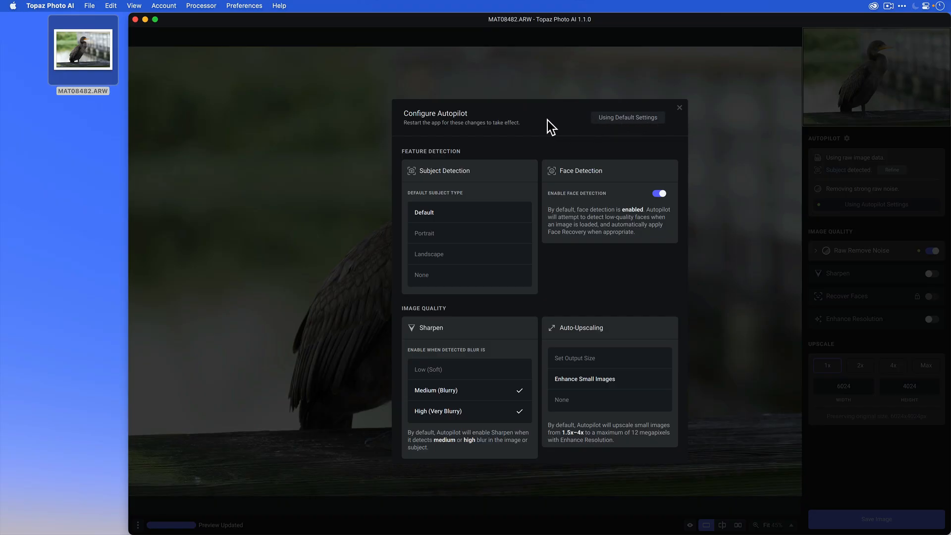
mouse_move(509, 280)
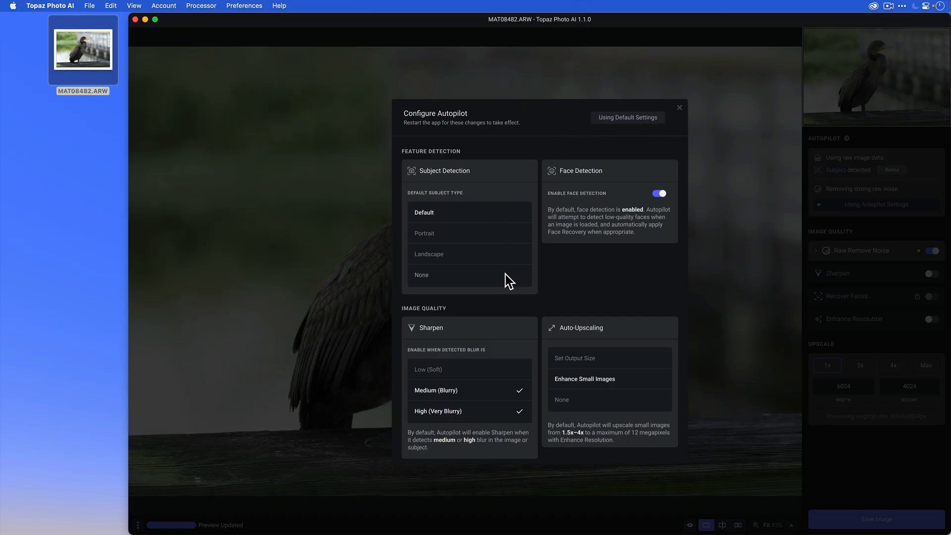
mouse_move(482, 233)
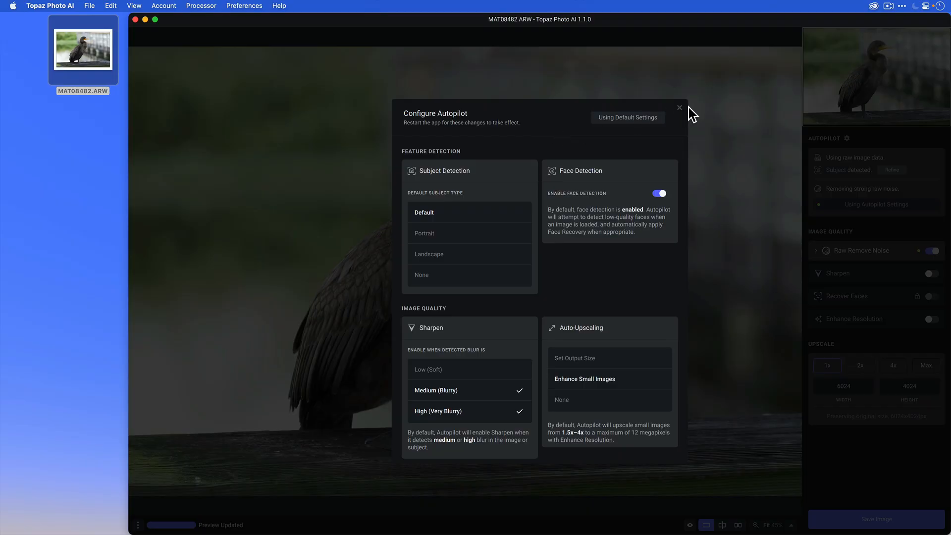
left_click(679, 107)
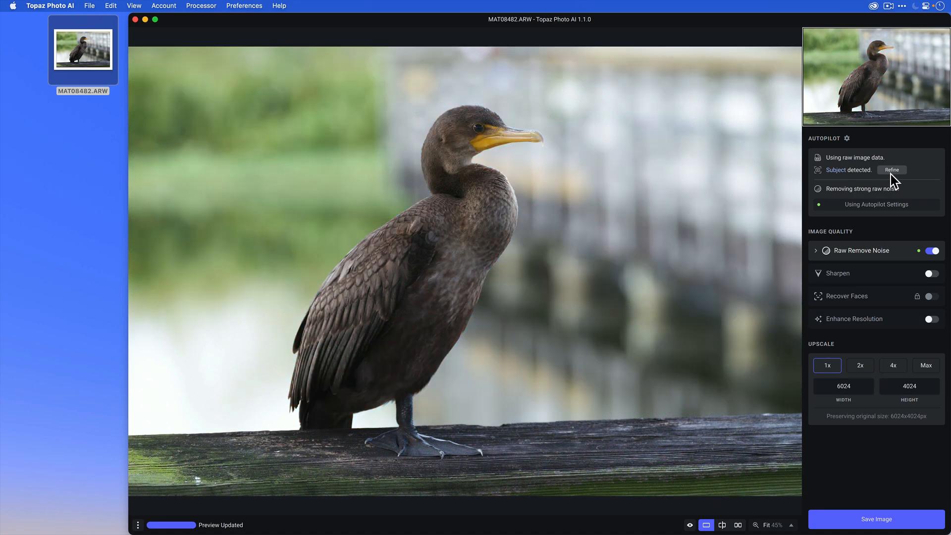
Reopen Autopilot Configuration from Preferences and set the default subject type to None.
left_click(244, 5)
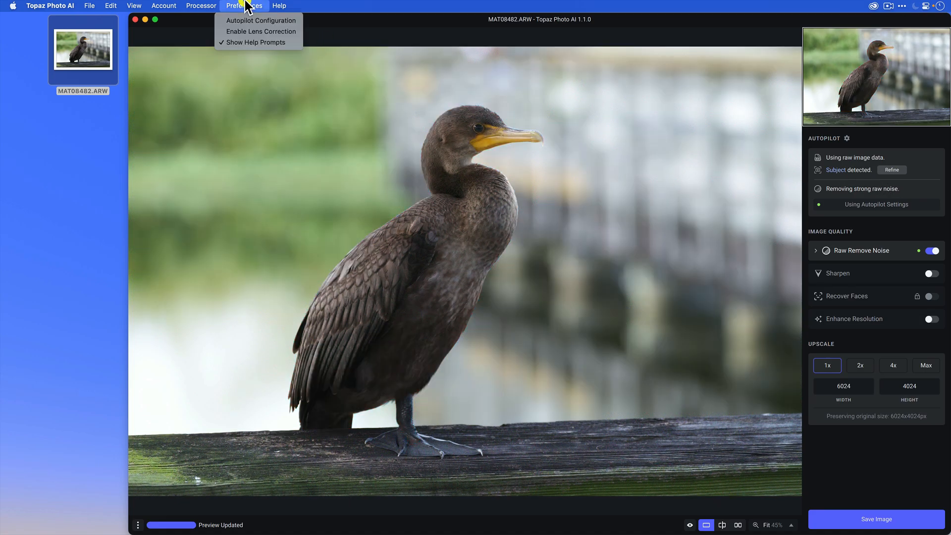
left_click(262, 21)
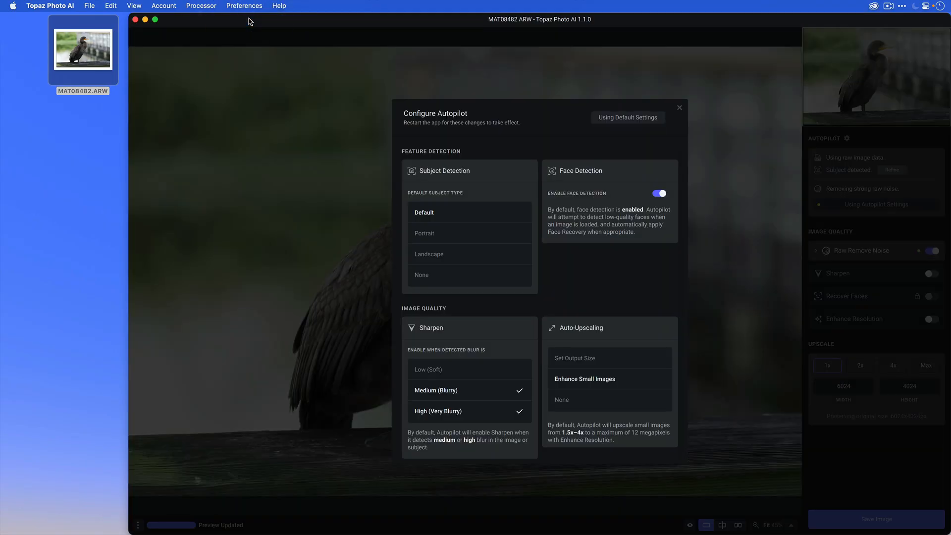
left_click(422, 275)
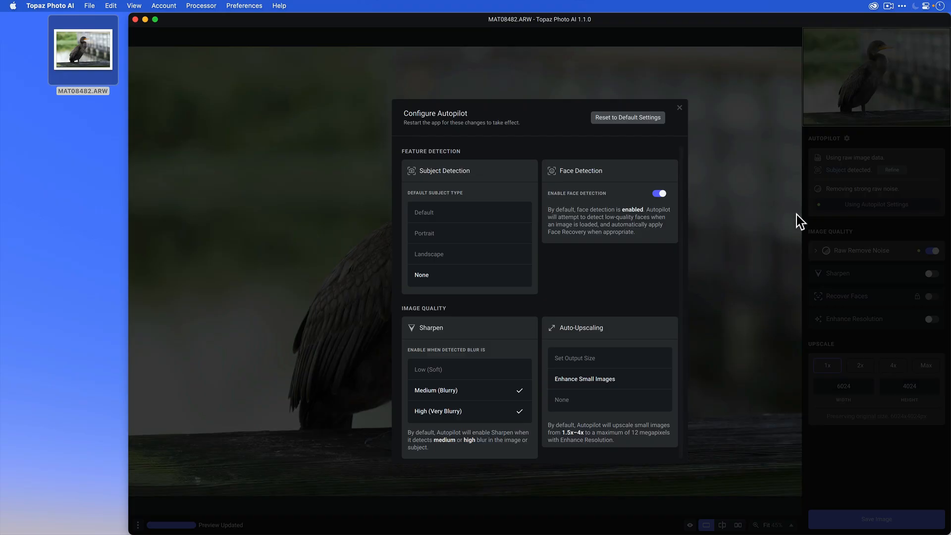
mouse_move(845, 185)
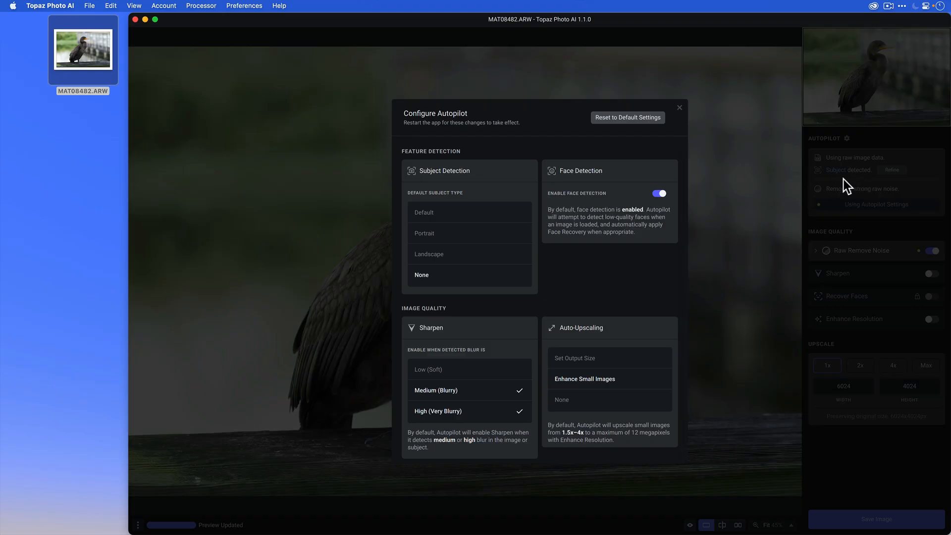
mouse_move(862, 187)
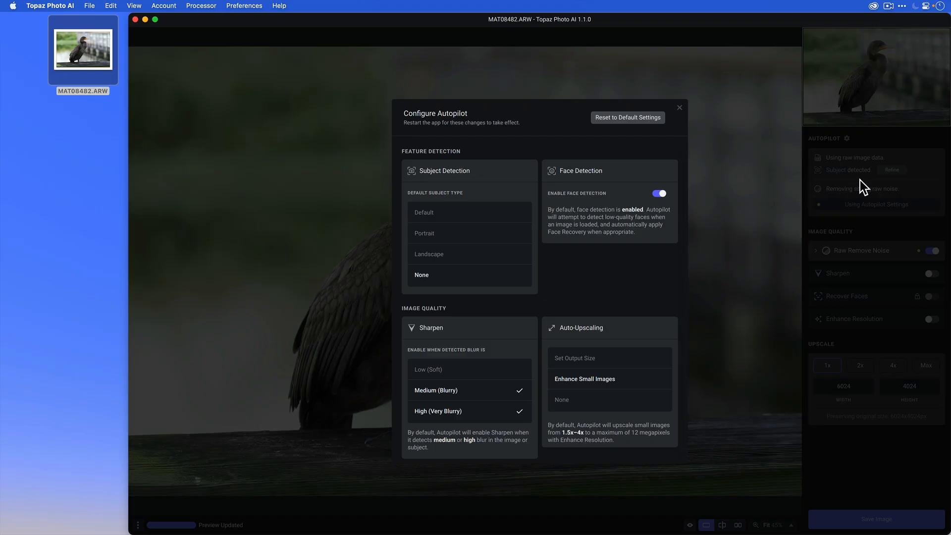
mouse_move(554, 157)
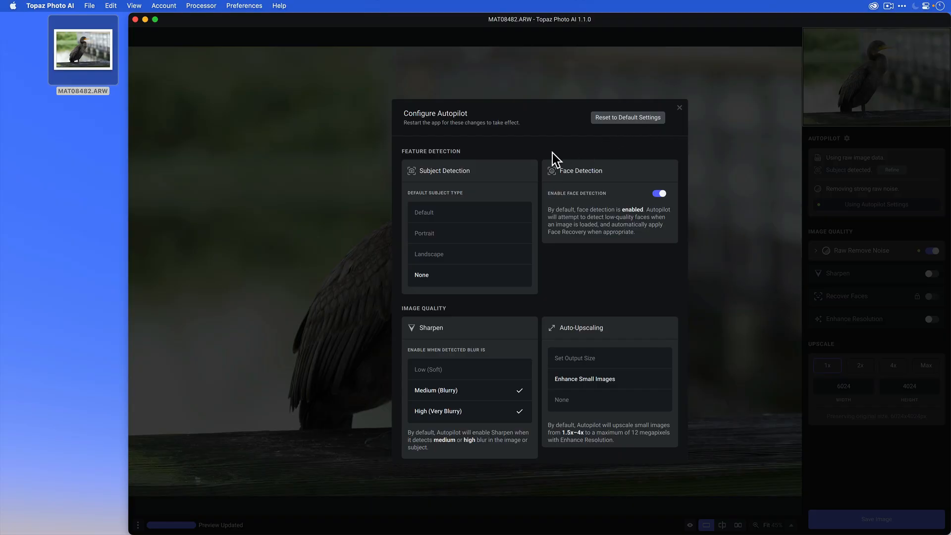
mouse_move(522, 158)
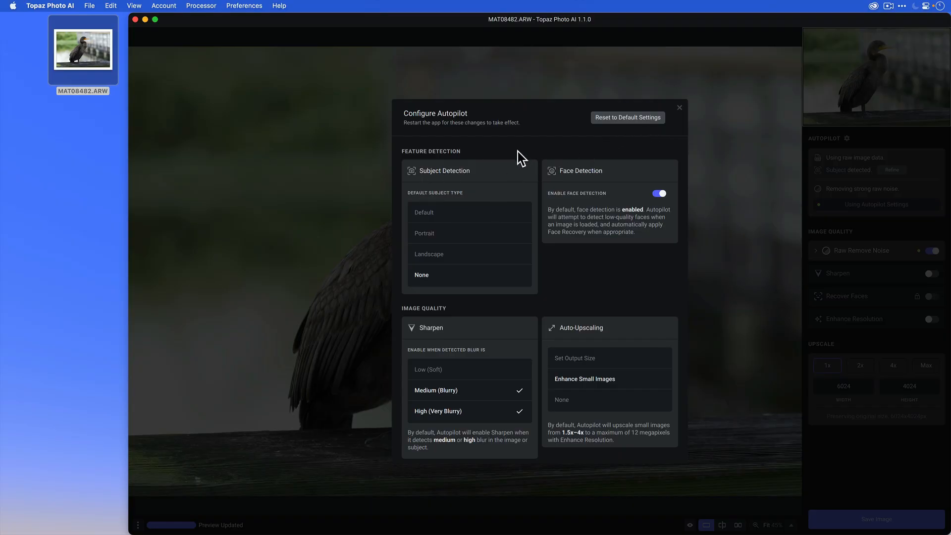
mouse_move(497, 164)
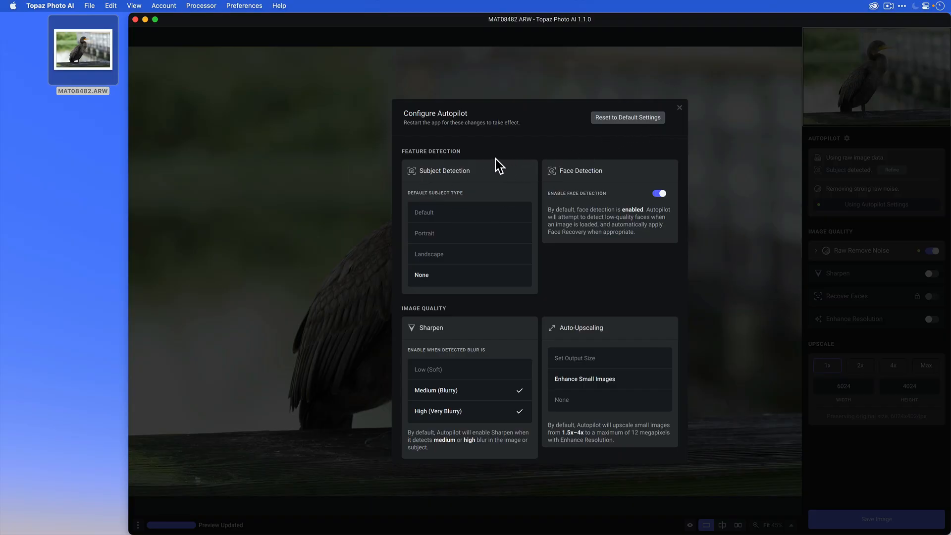
mouse_move(458, 133)
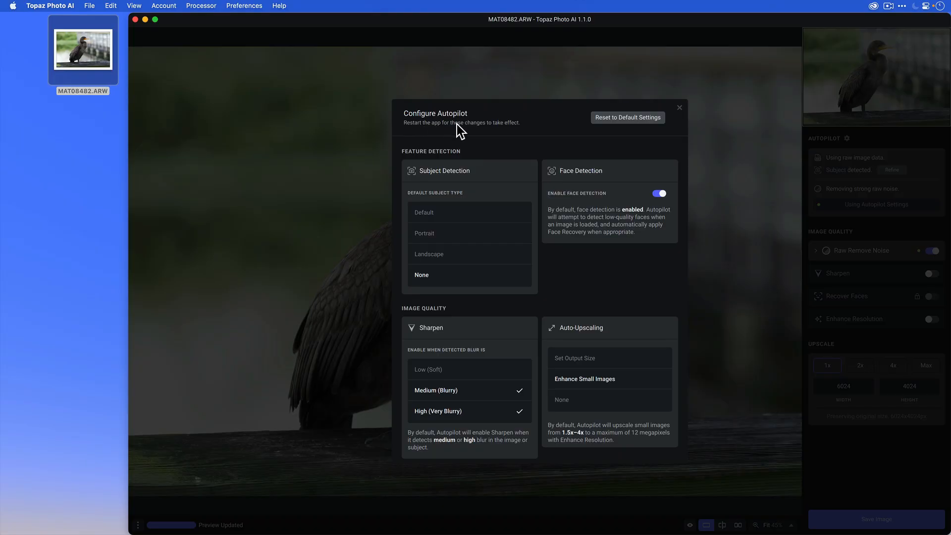
mouse_move(454, 170)
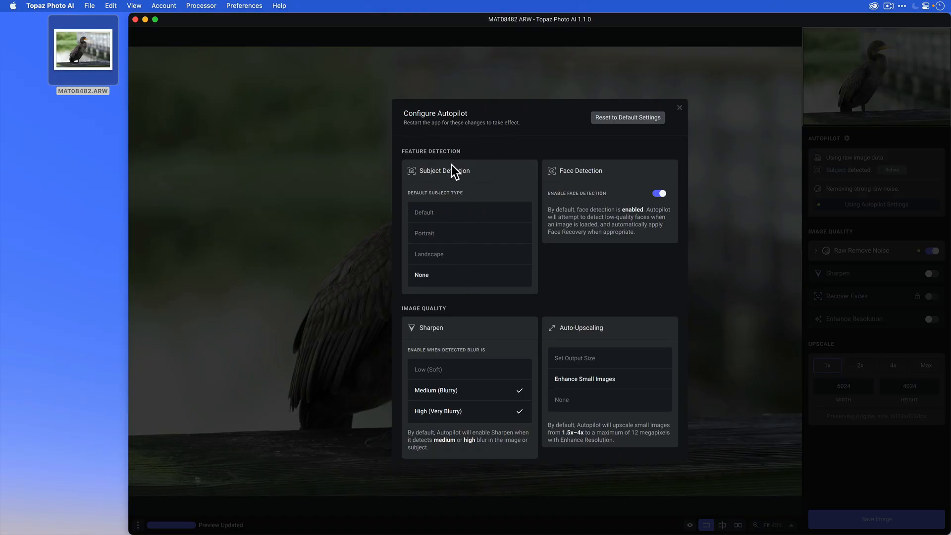
mouse_move(452, 220)
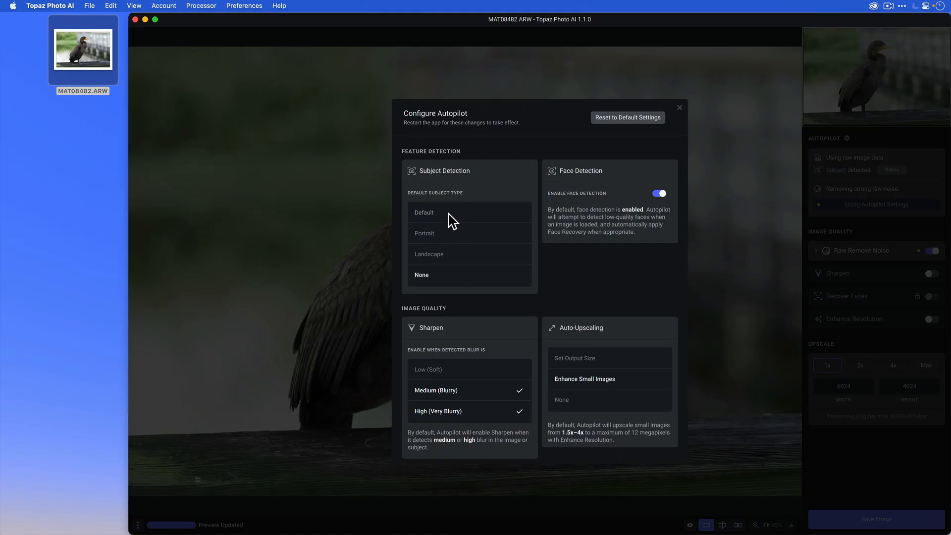
mouse_move(460, 239)
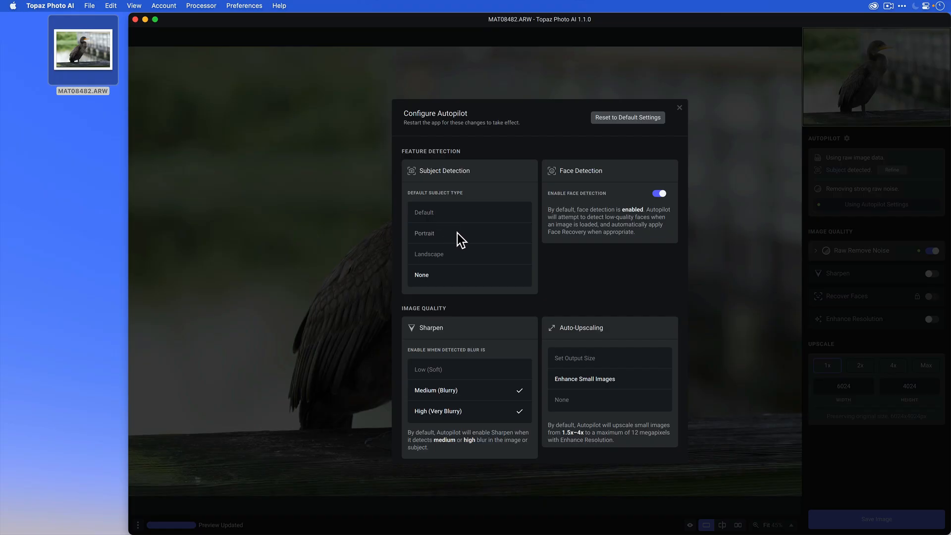
mouse_move(444, 253)
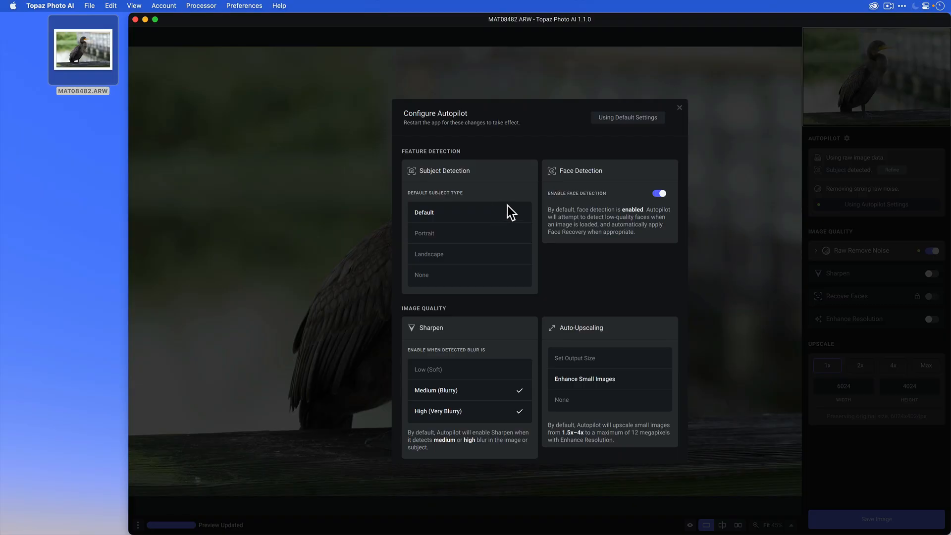
mouse_move(545, 259)
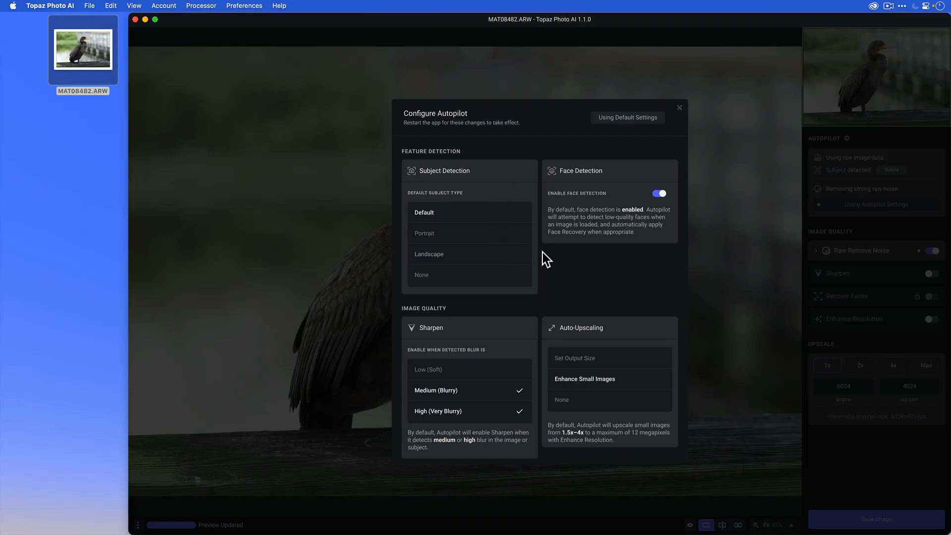
mouse_move(659, 210)
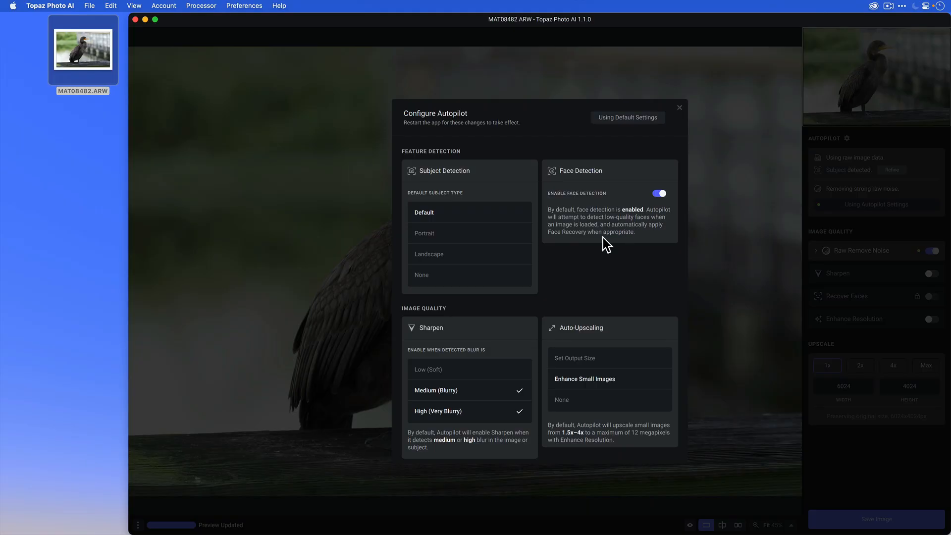
mouse_move(615, 248)
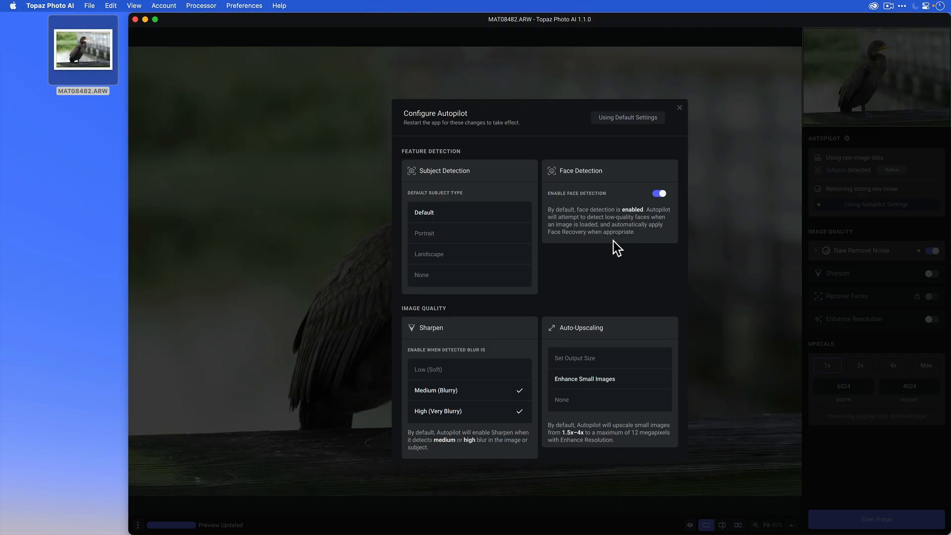
mouse_move(588, 250)
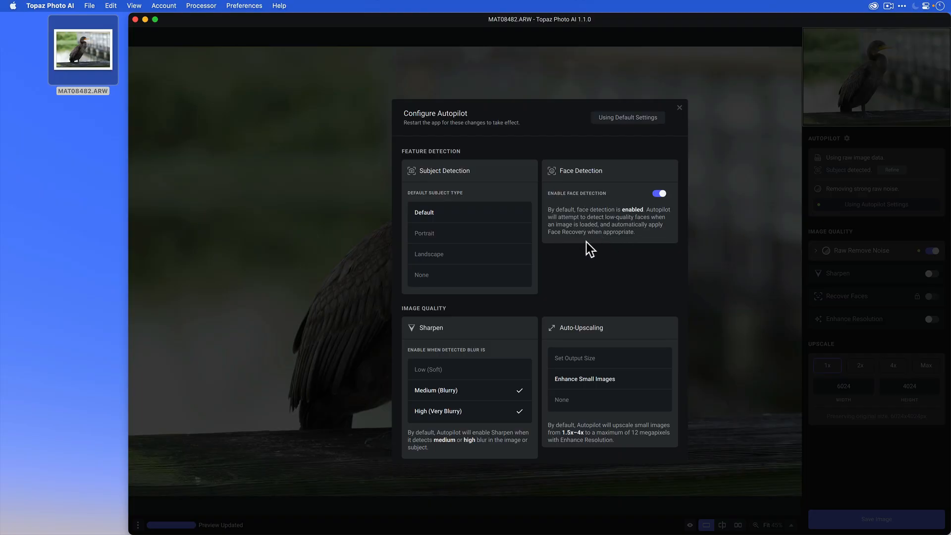
mouse_move(605, 247)
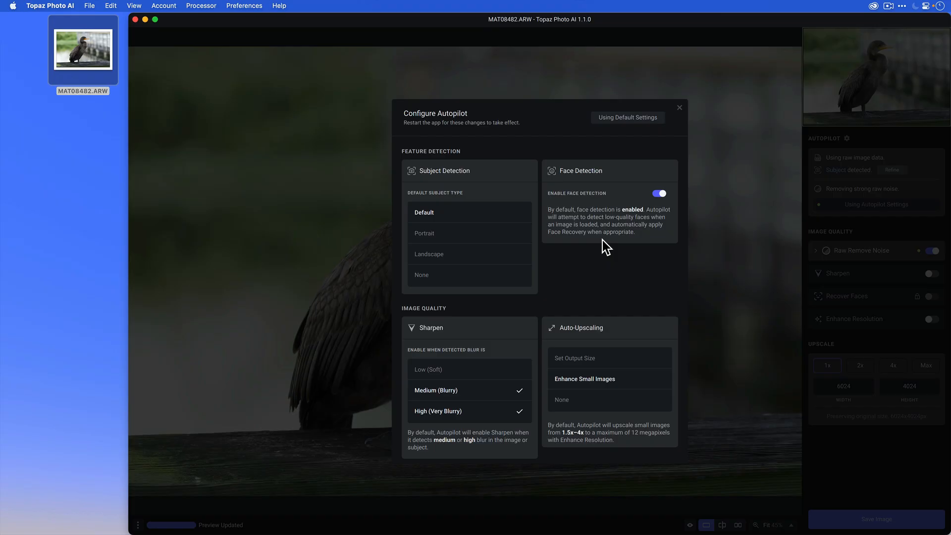
mouse_move(488, 330)
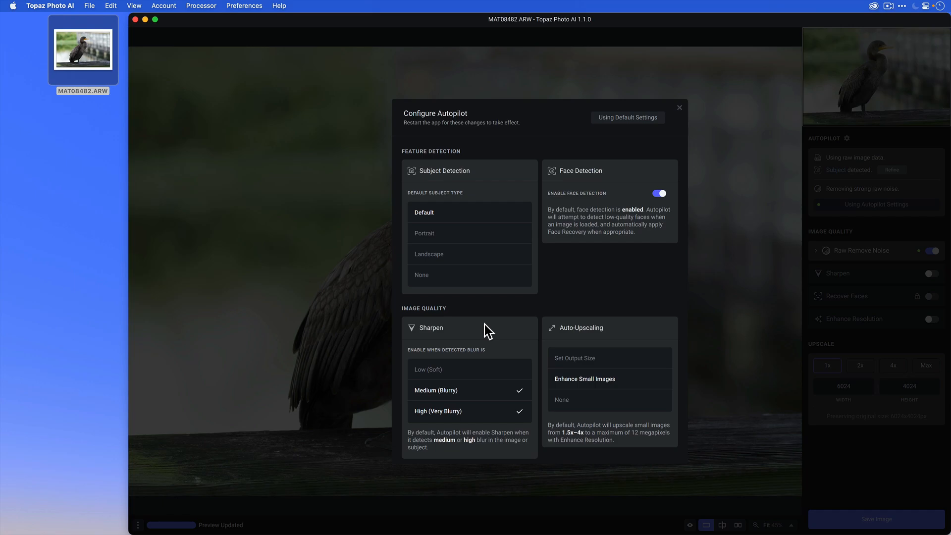
mouse_move(450, 404)
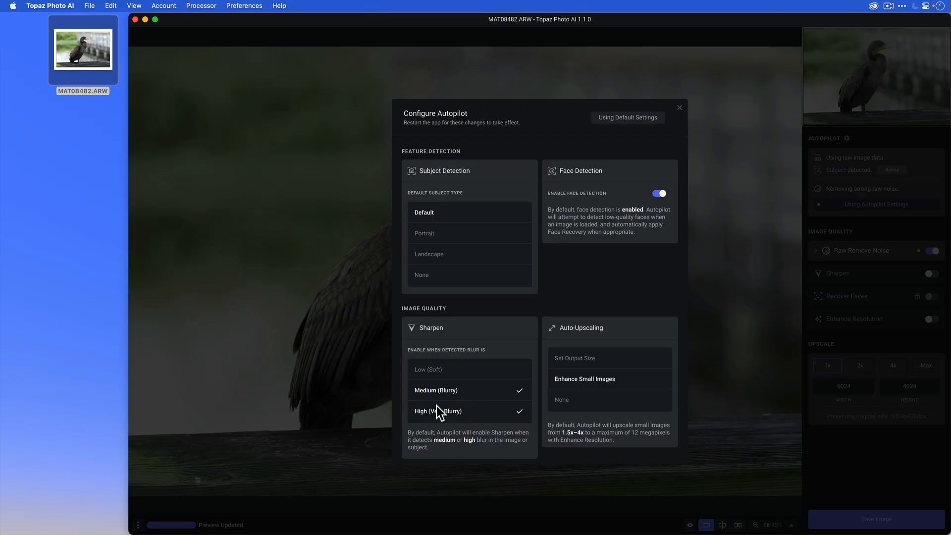
mouse_move(487, 388)
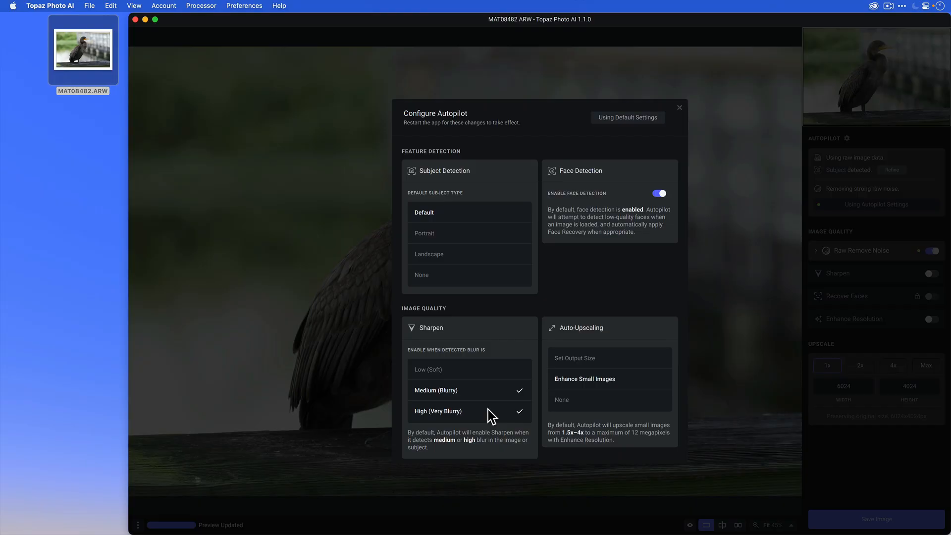
mouse_move(487, 414)
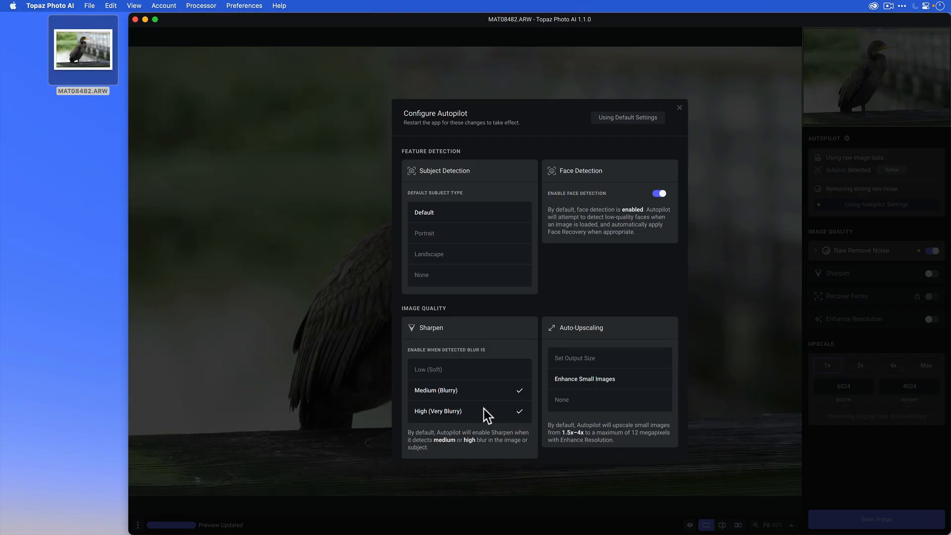
mouse_move(452, 418)
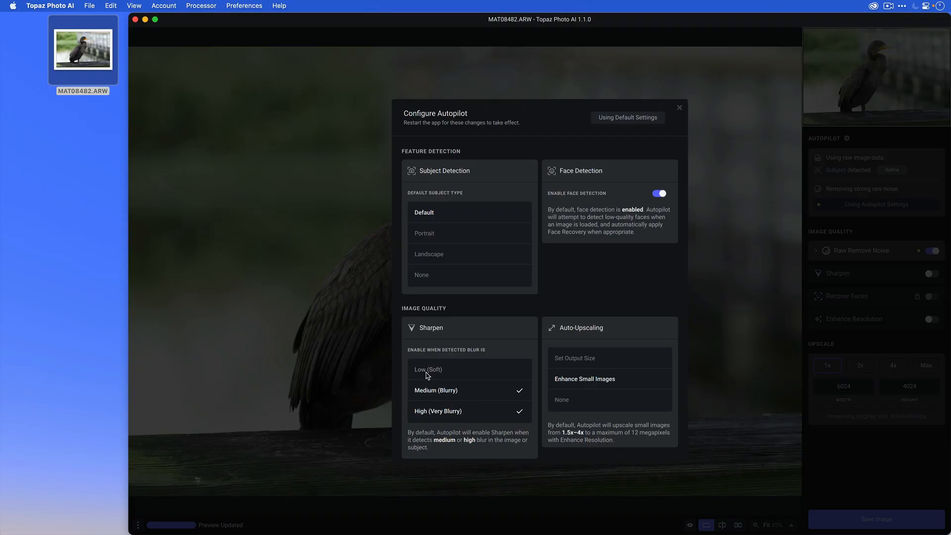
left_click(455, 369)
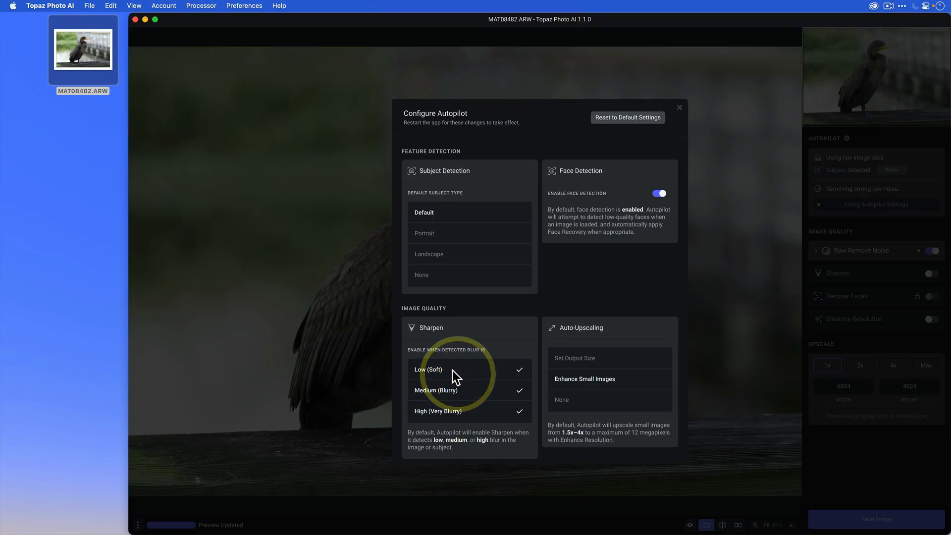
left_click(454, 369)
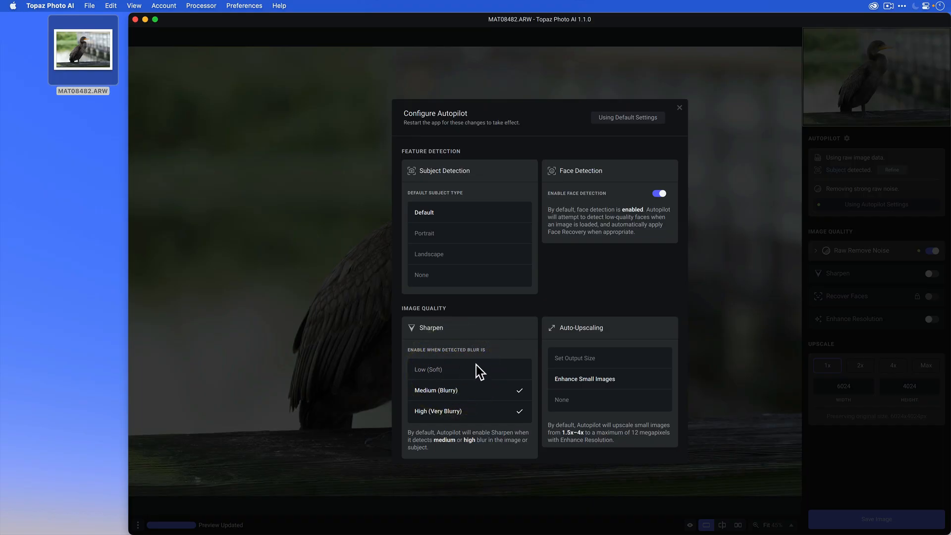
mouse_move(291, 339)
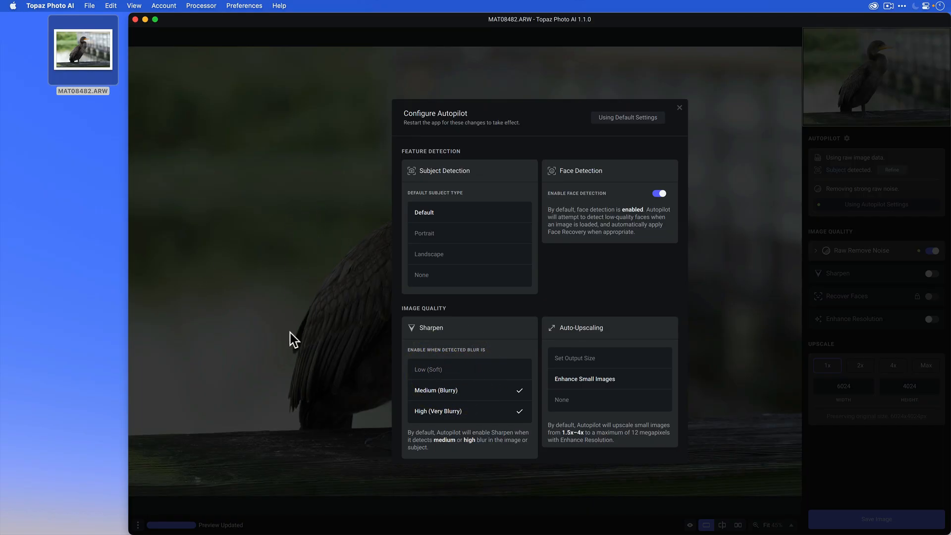
mouse_move(464, 365)
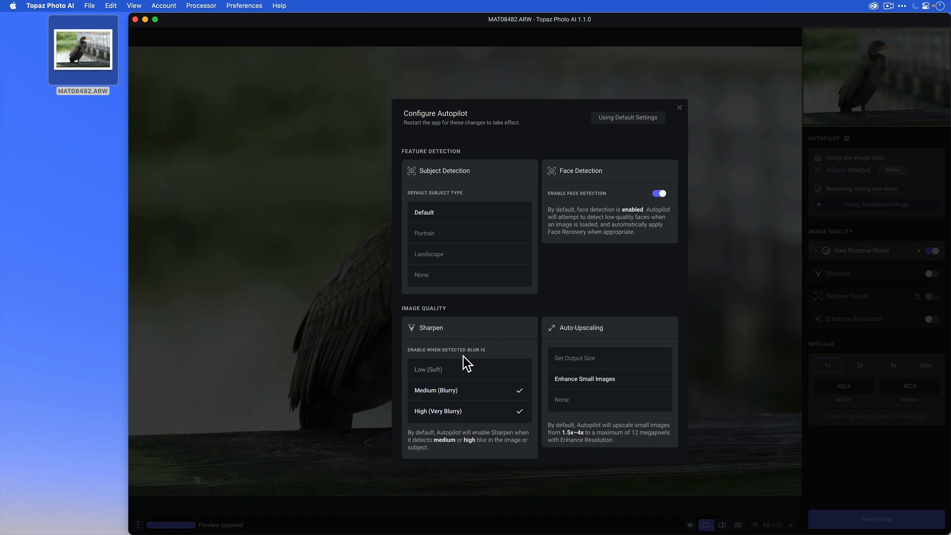
mouse_move(487, 365)
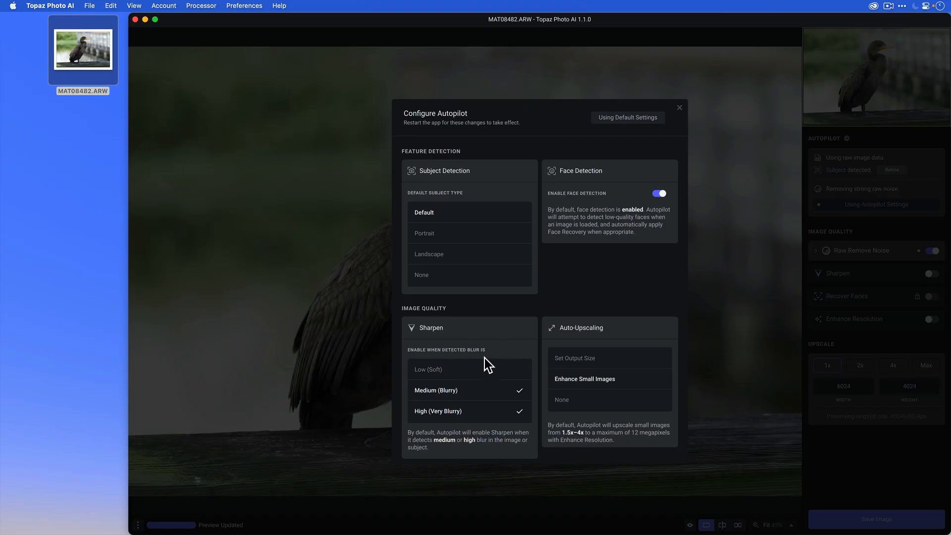
mouse_move(634, 335)
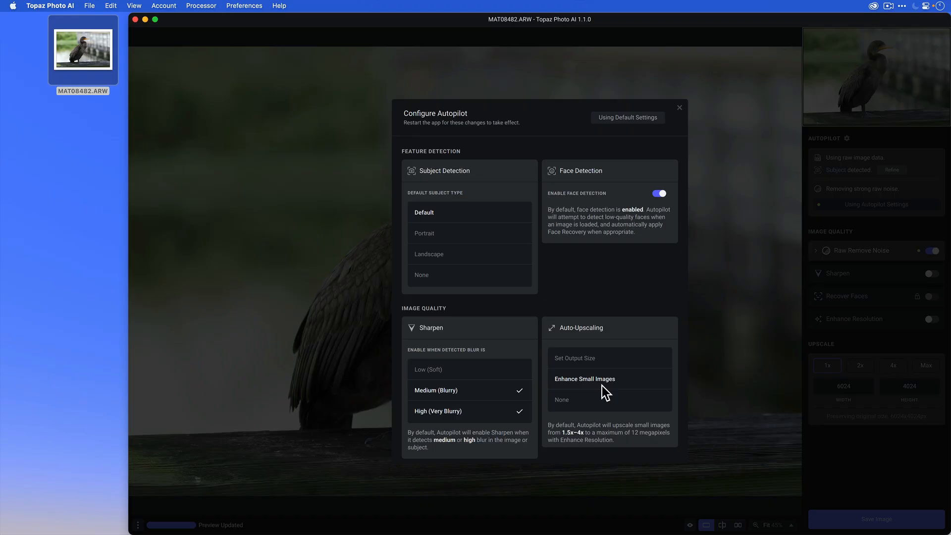
mouse_move(561, 462)
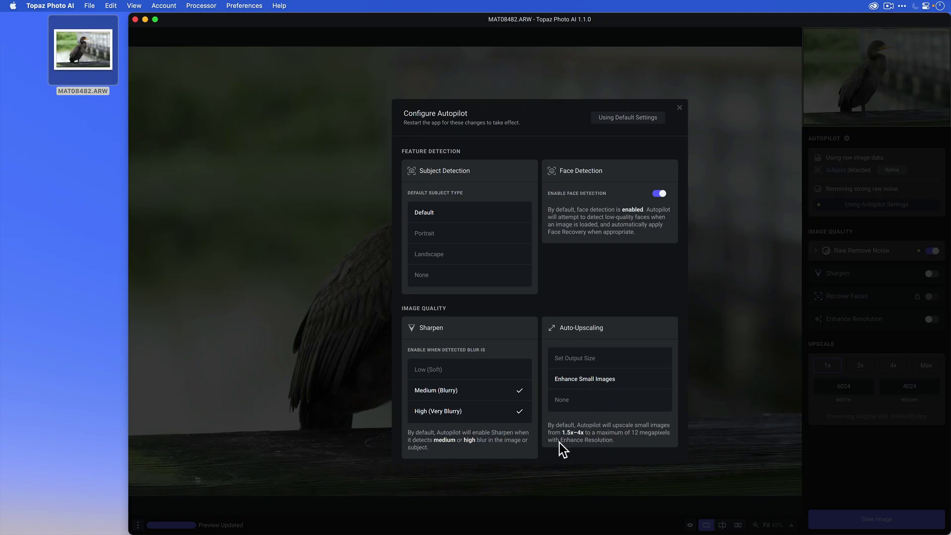
mouse_move(586, 447)
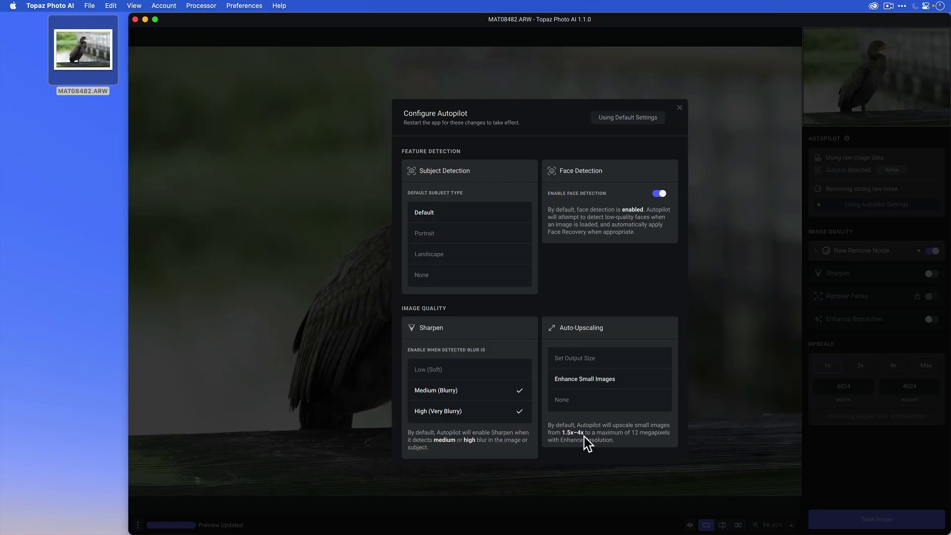
mouse_move(593, 426)
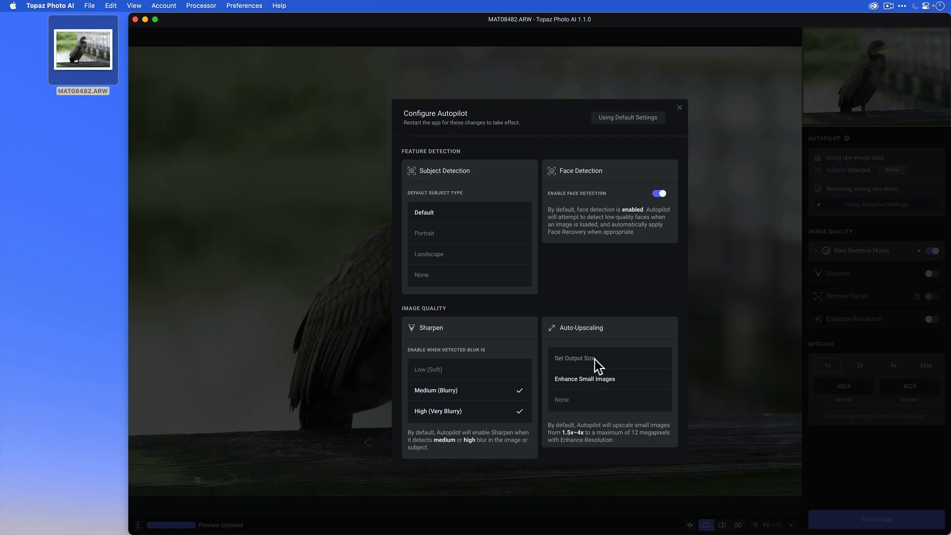
Try the Auto-Upscaling options, ending back on Enhance Small Images.
left_click(575, 358)
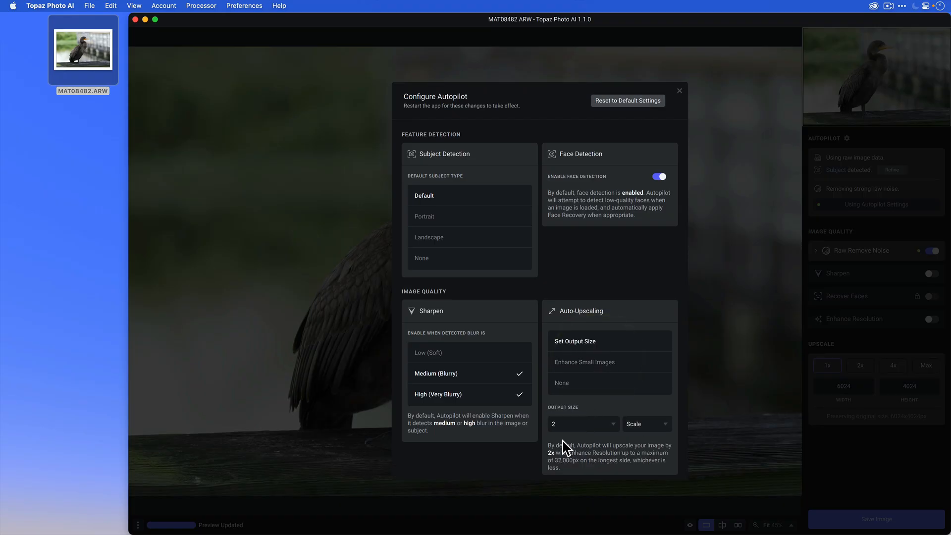
mouse_move(597, 435)
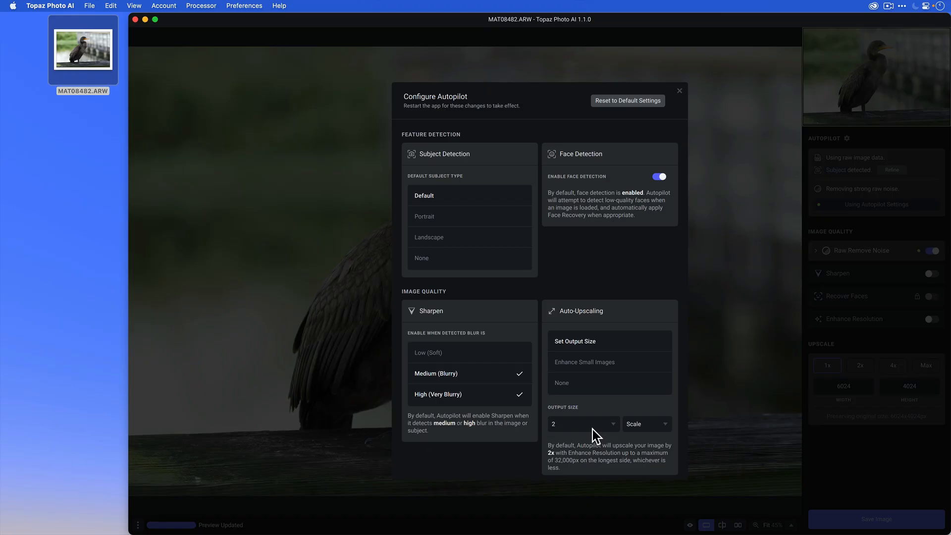
mouse_move(614, 419)
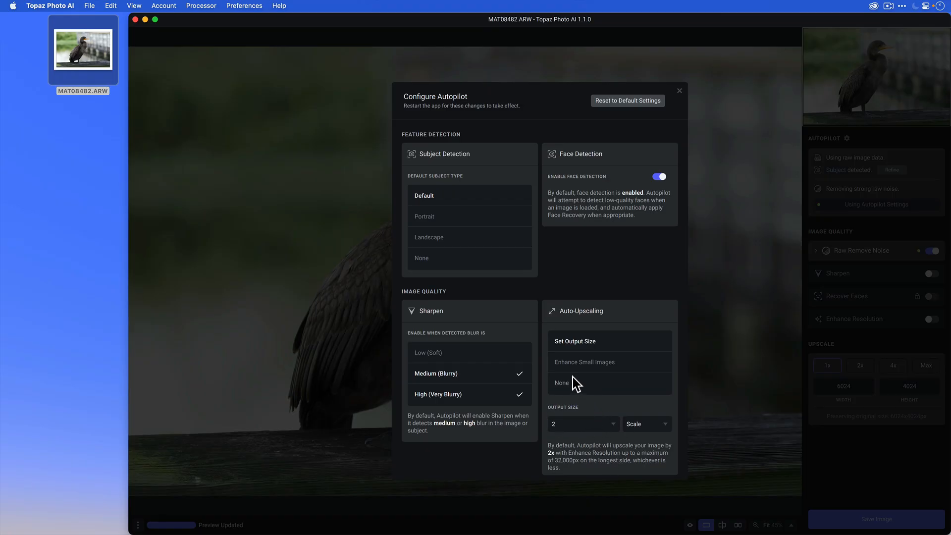
left_click(560, 383)
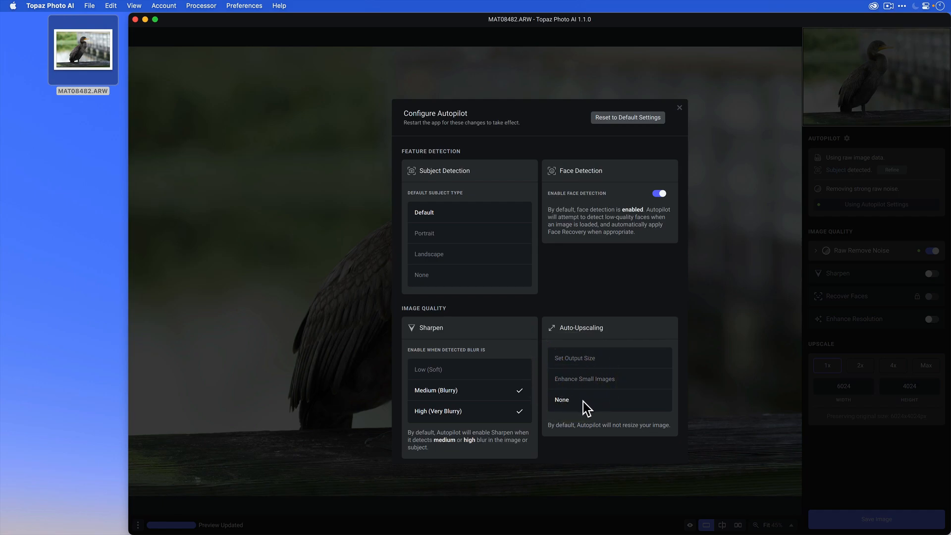
left_click(584, 379)
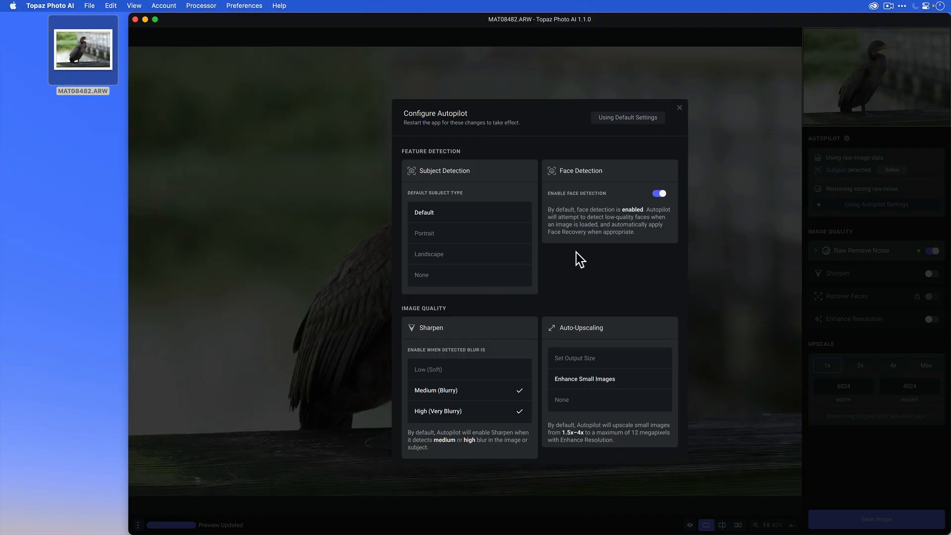
mouse_move(600, 283)
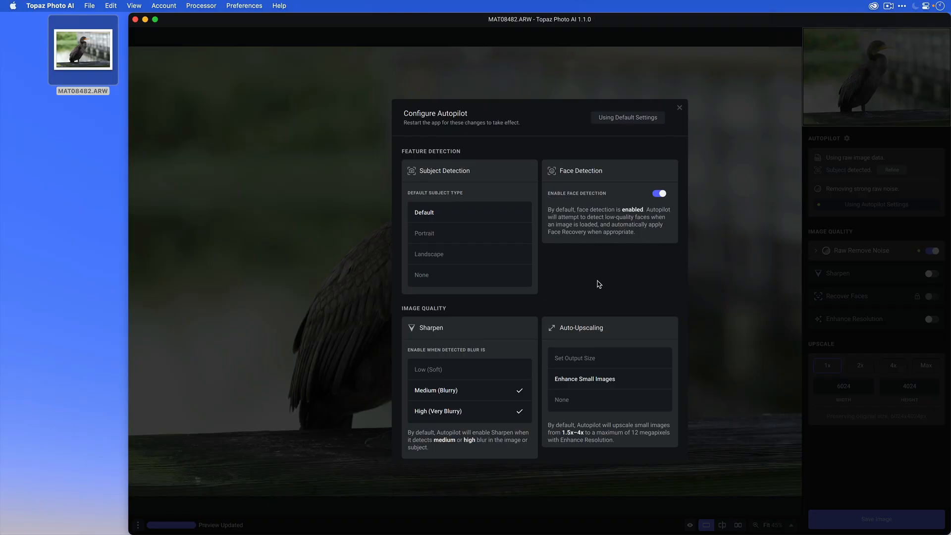
Close the Configure Autopilot dialog, glance through Preferences and dismiss it unchanged.
left_click(679, 107)
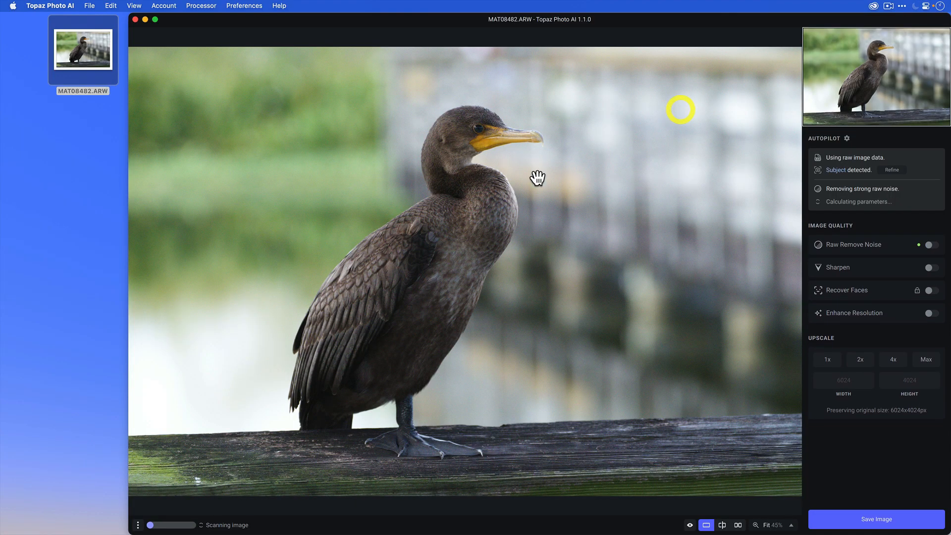
left_click(244, 5)
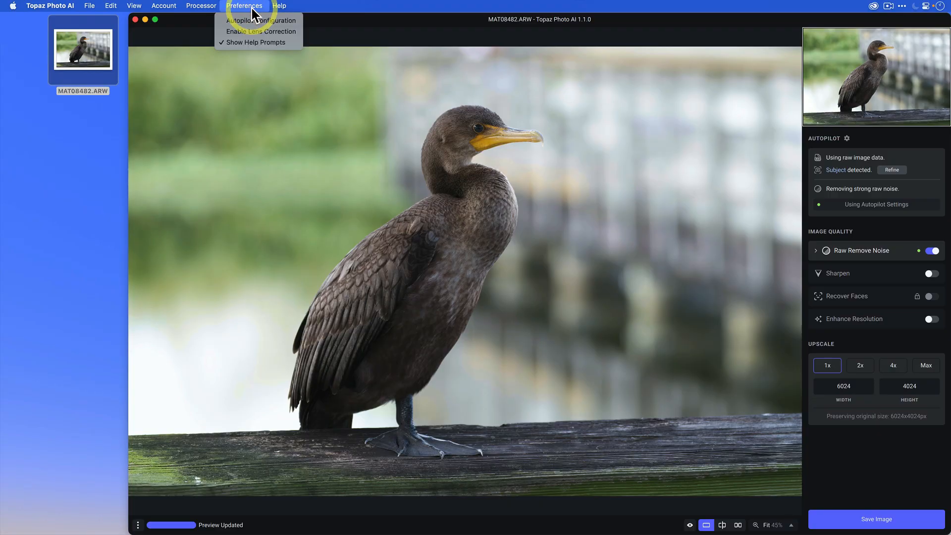
mouse_move(286, 42)
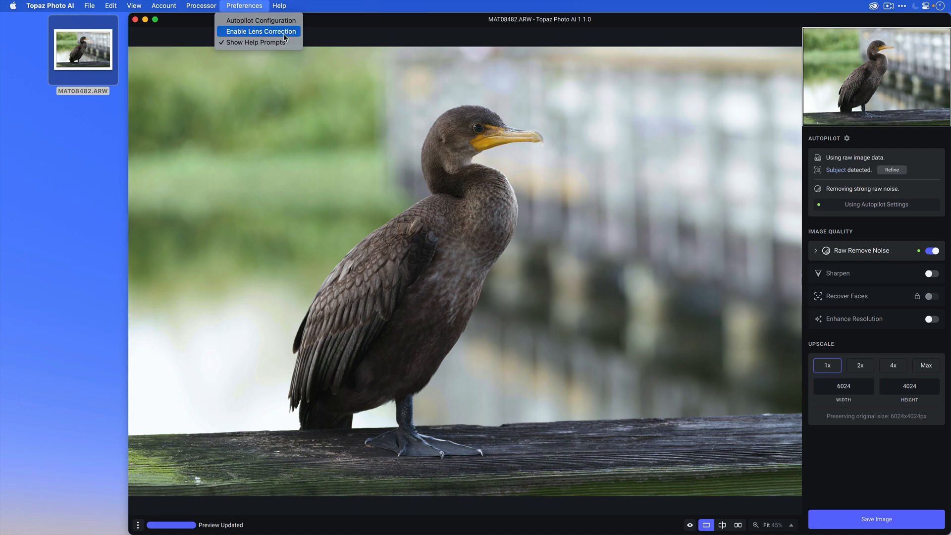
mouse_move(268, 39)
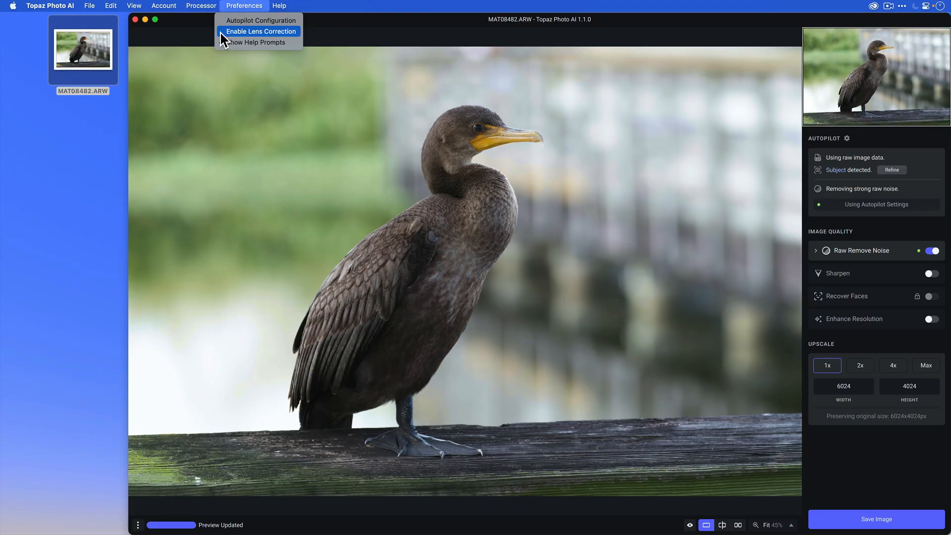
left_click(262, 31)
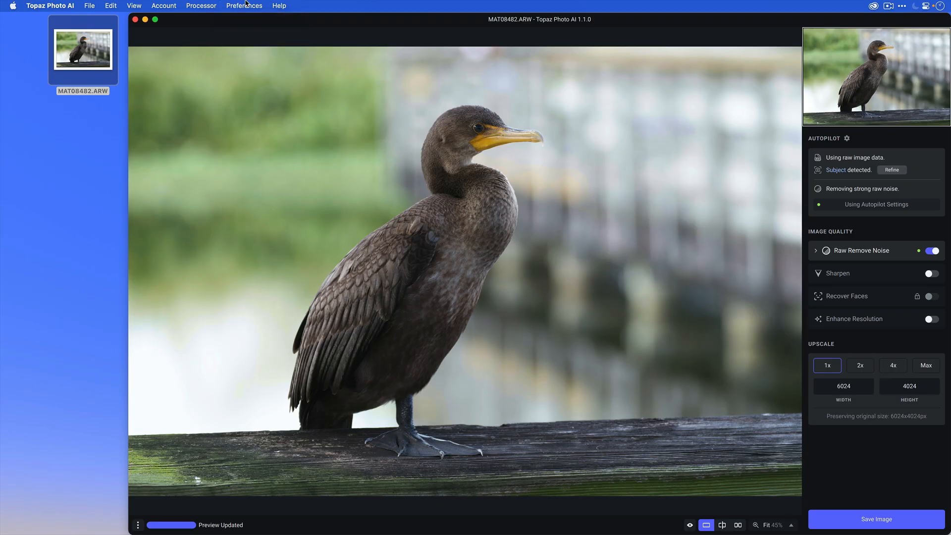
mouse_move(246, 11)
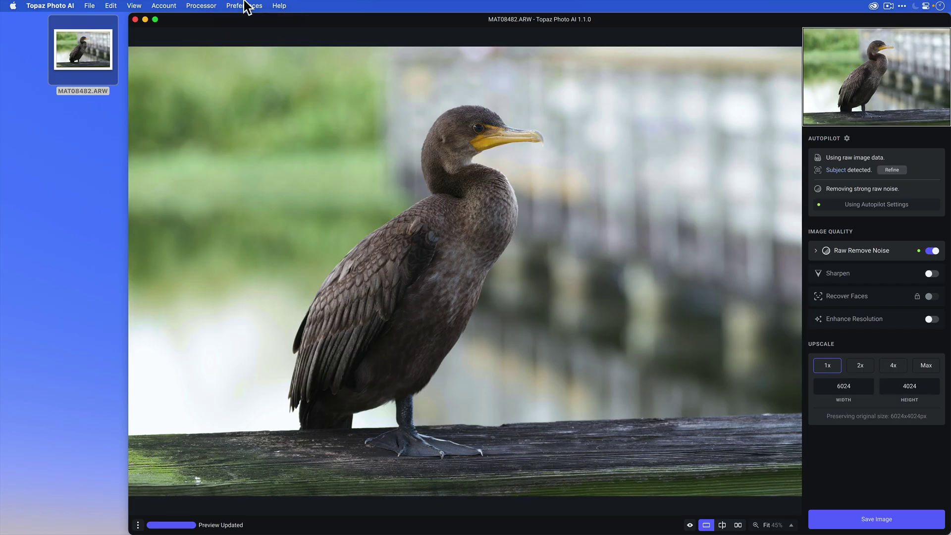
mouse_move(215, 9)
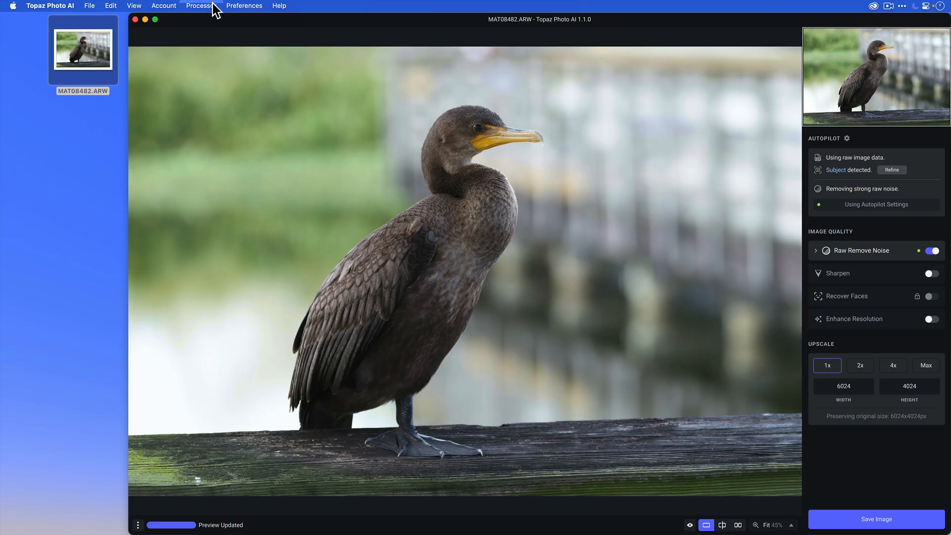
left_click(205, 6)
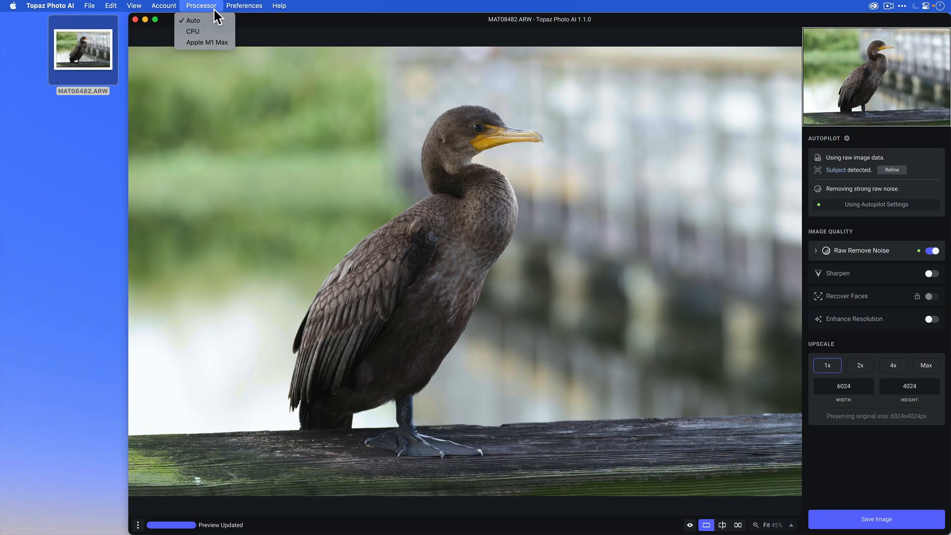
mouse_move(205, 31)
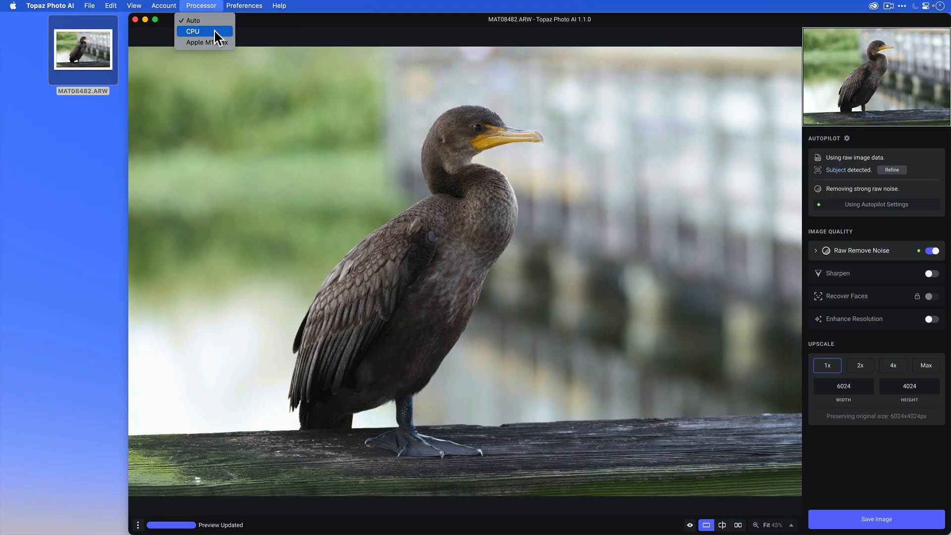
mouse_move(215, 42)
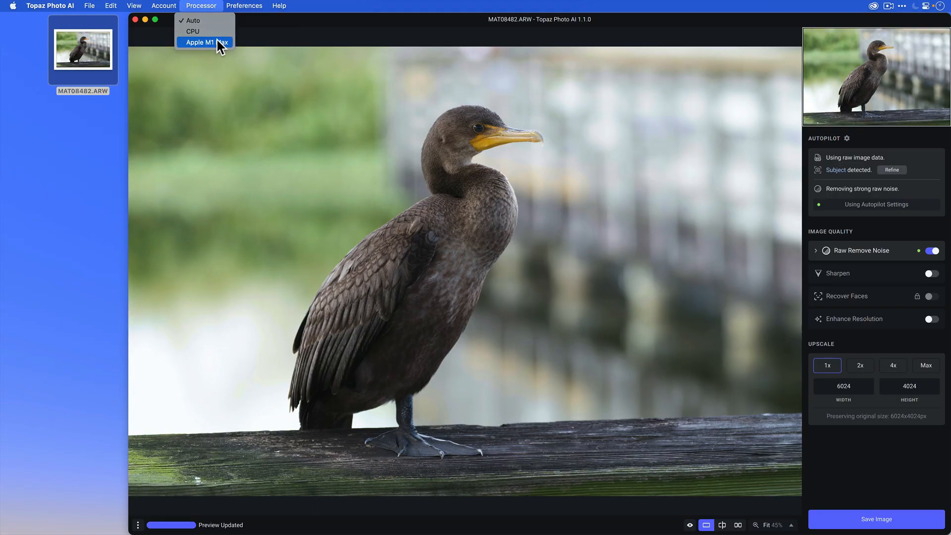
mouse_move(198, 24)
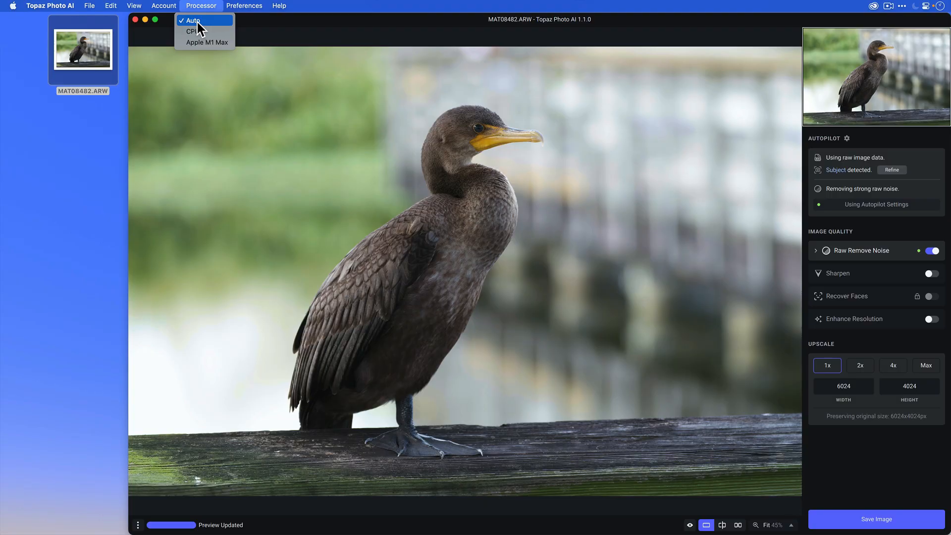
left_click(193, 20)
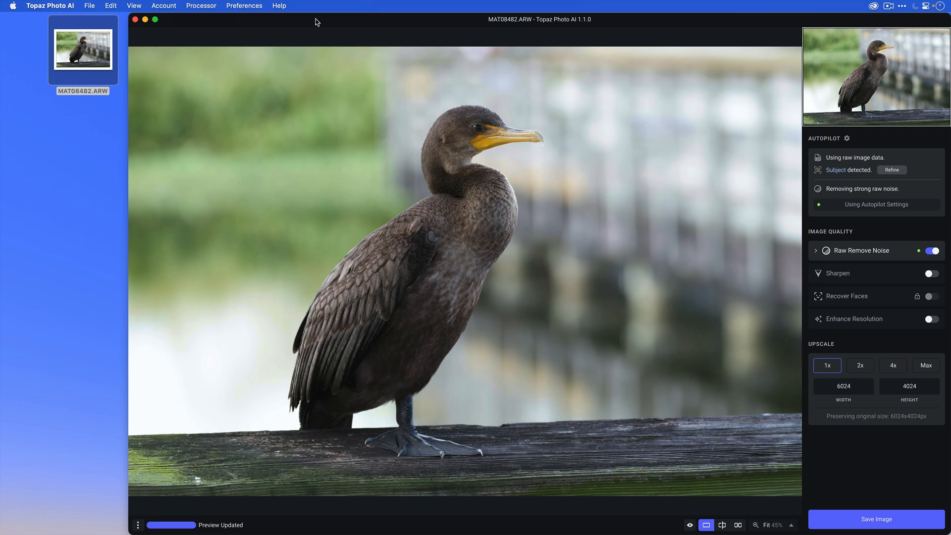
mouse_move(847, 469)
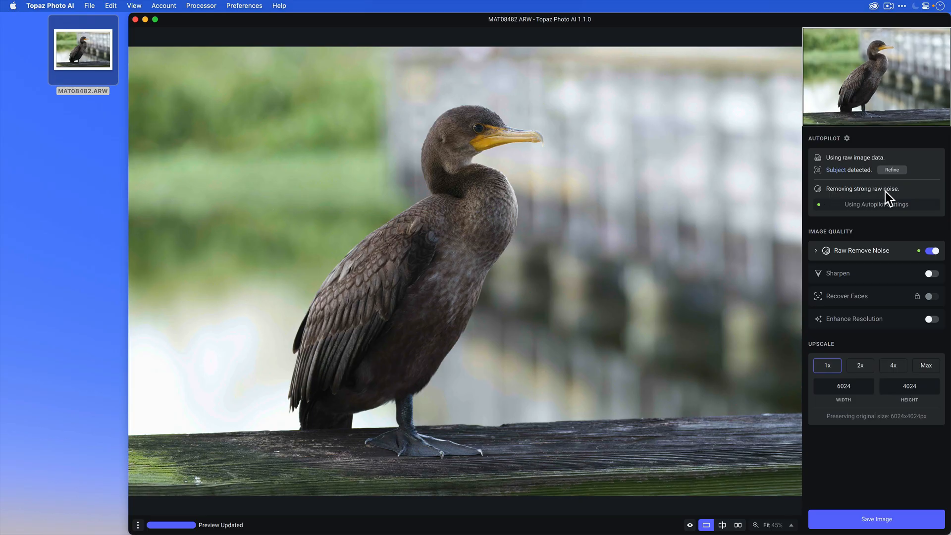
mouse_move(810, 493)
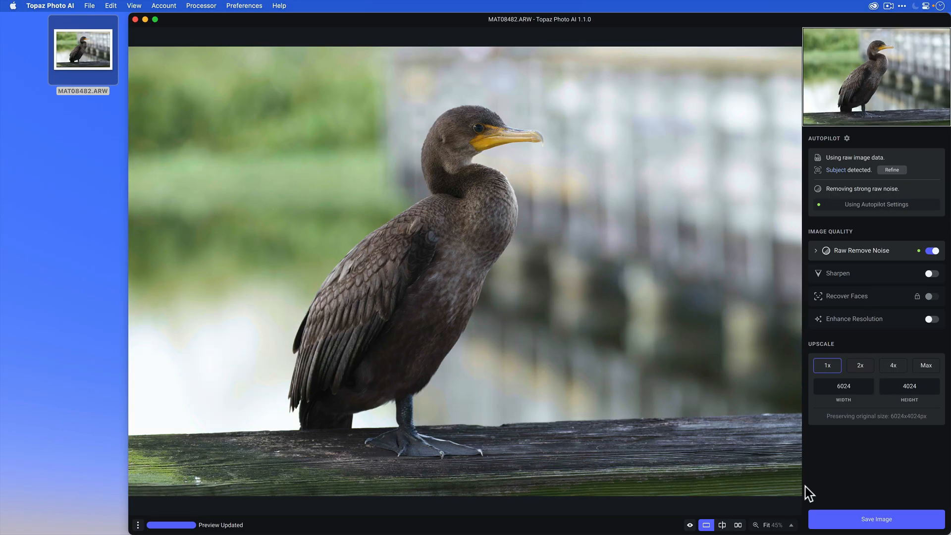
Magnify to 400% and show original beside the denoised cormorant head.
left_click(775, 525)
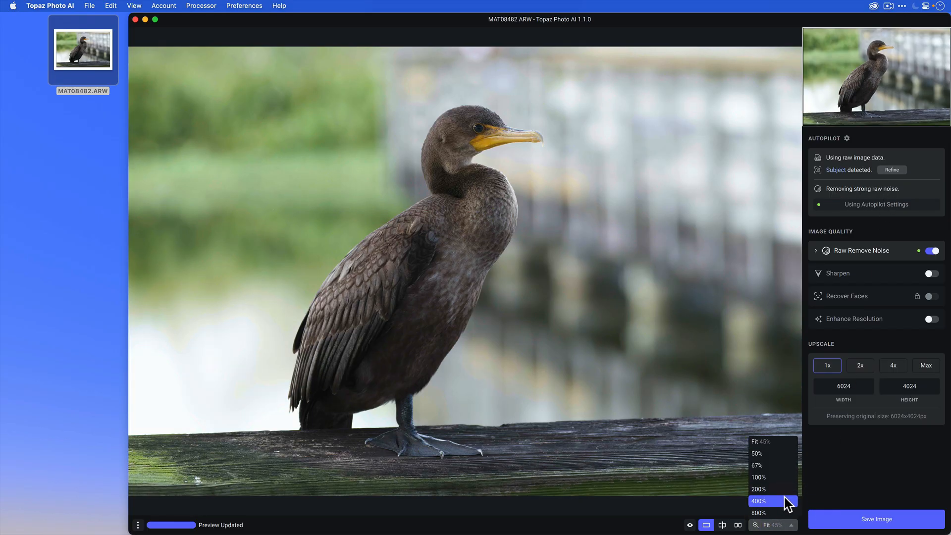
left_click(759, 501)
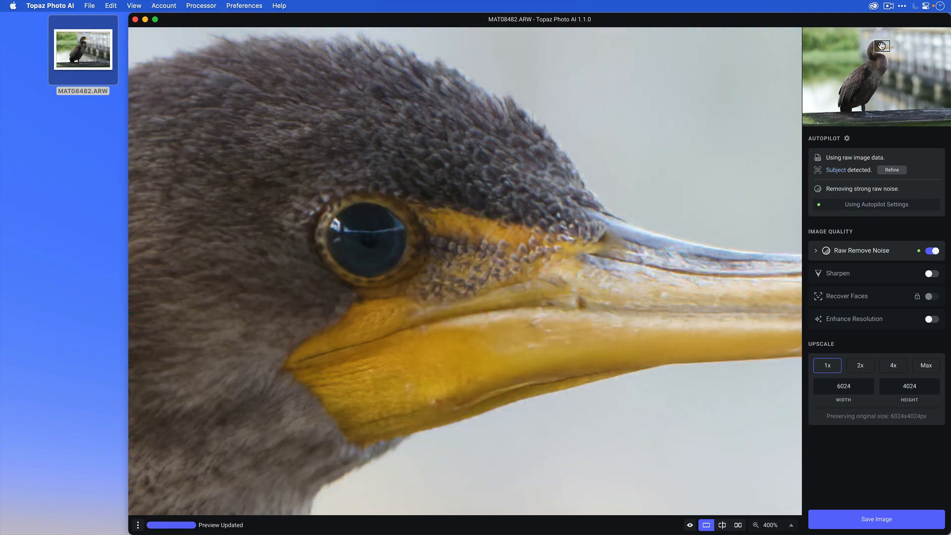
left_click(738, 525)
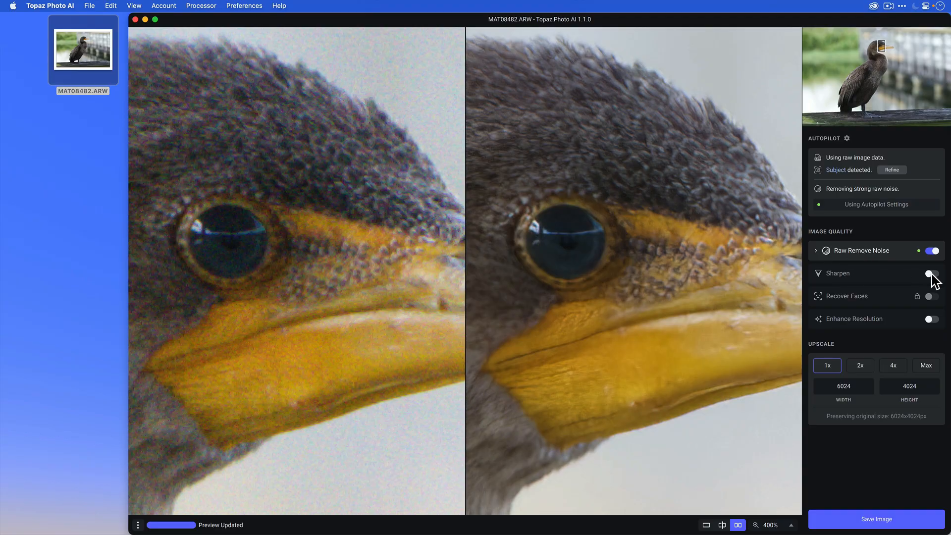
Enable Standard sharpening and lower its strength from 24 to 10.
left_click(931, 273)
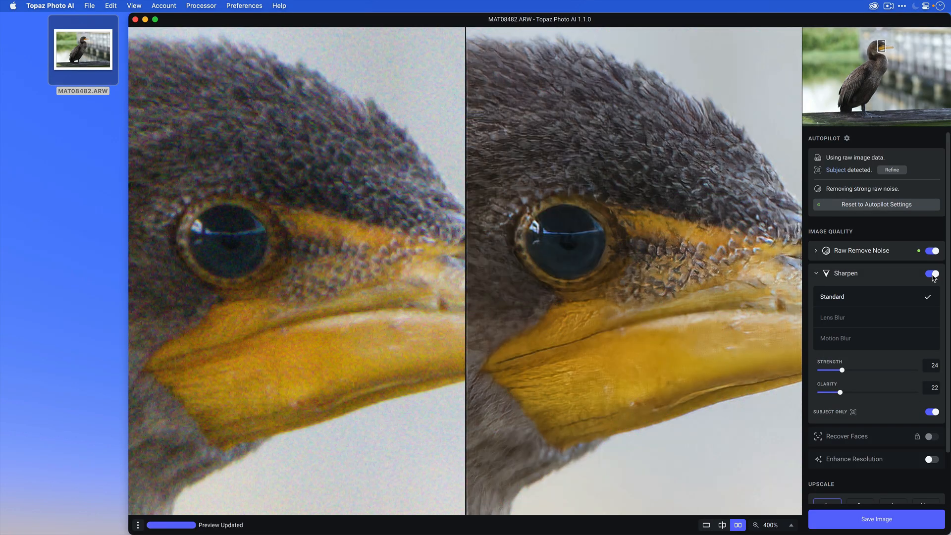
mouse_move(688, 167)
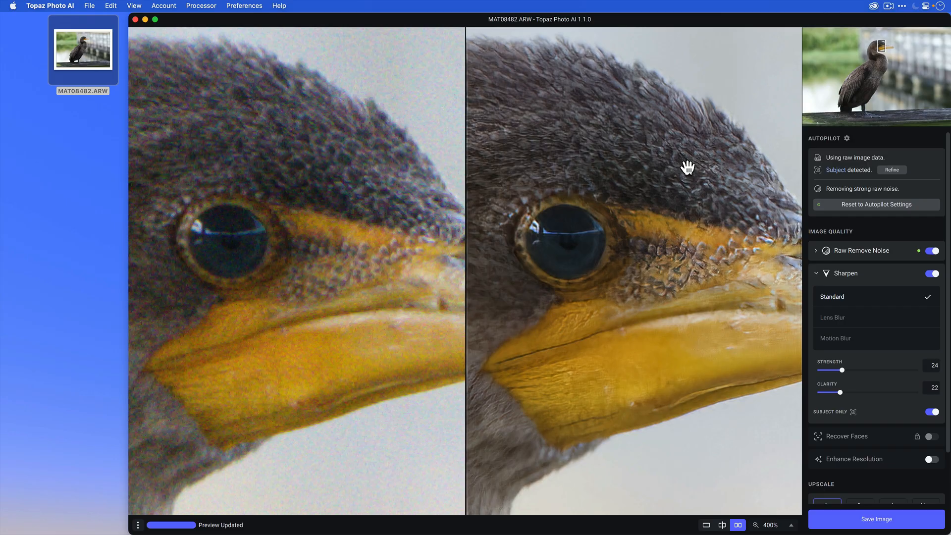
mouse_move(815, 398)
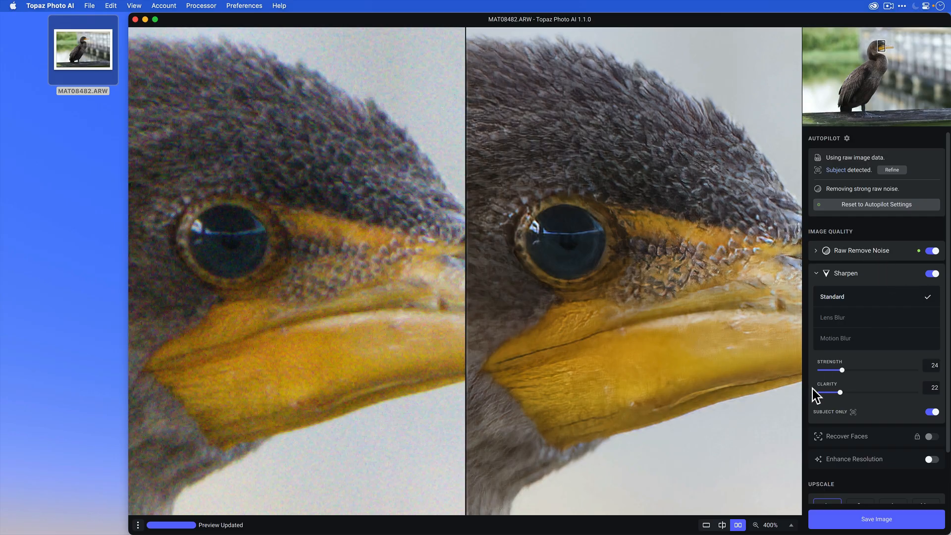
left_click_drag(845, 370, 823, 369)
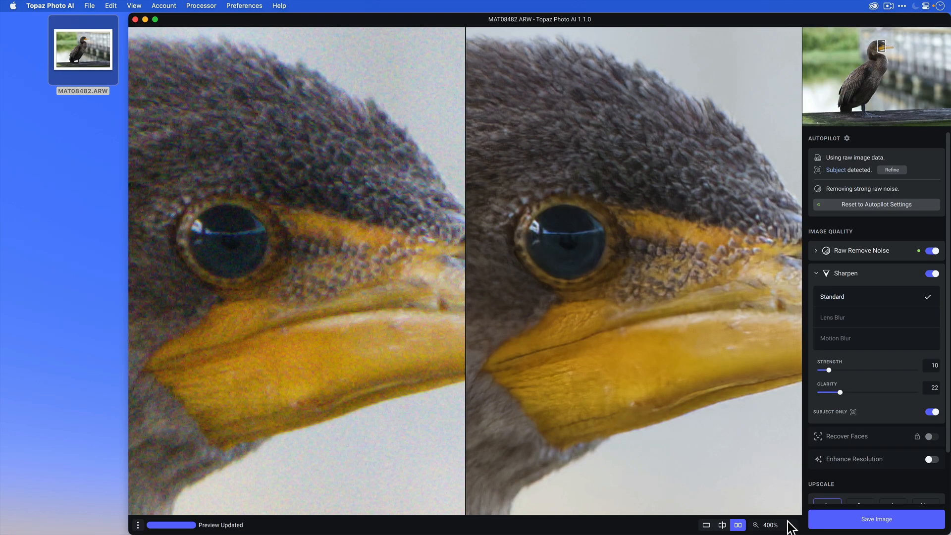
Fit the whole photo to the window, check the Raw Remove Noise settings and collapse them.
left_click(707, 525)
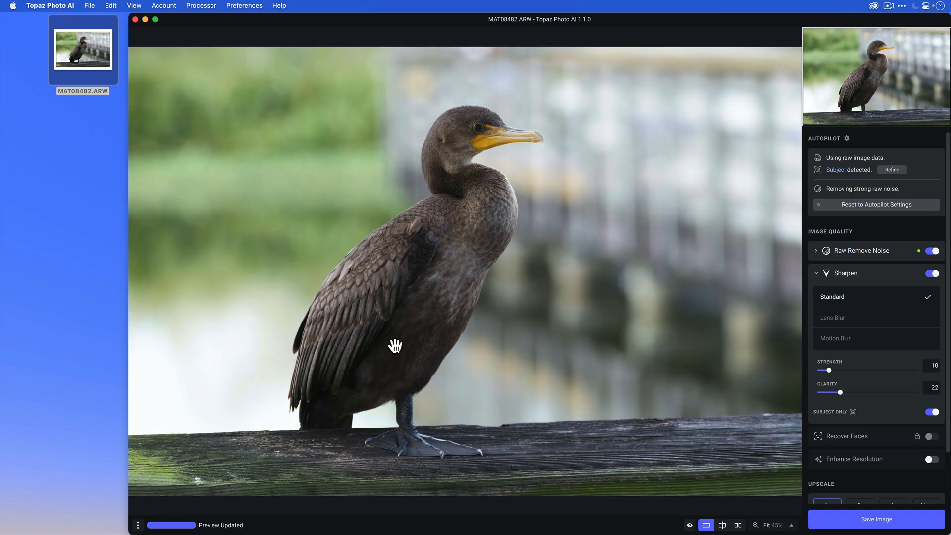
mouse_move(670, 355)
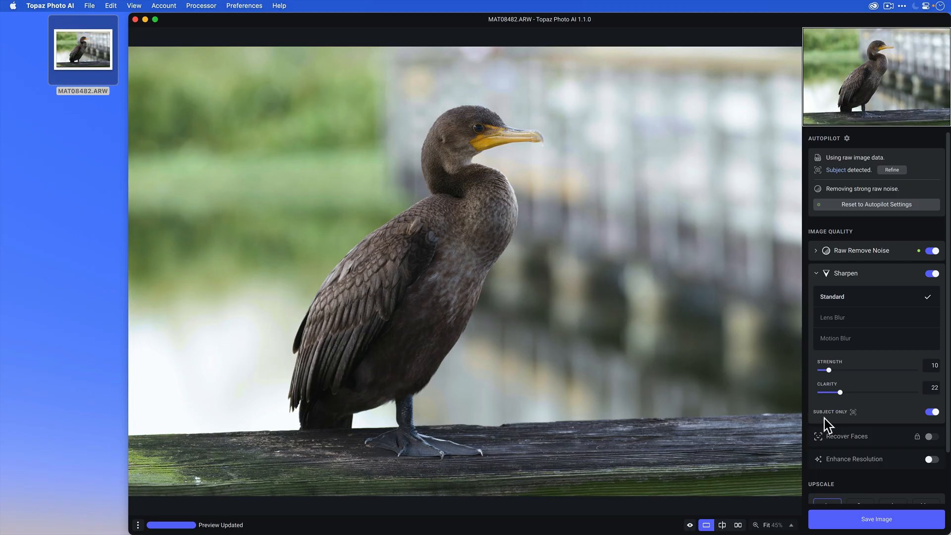
mouse_move(850, 279)
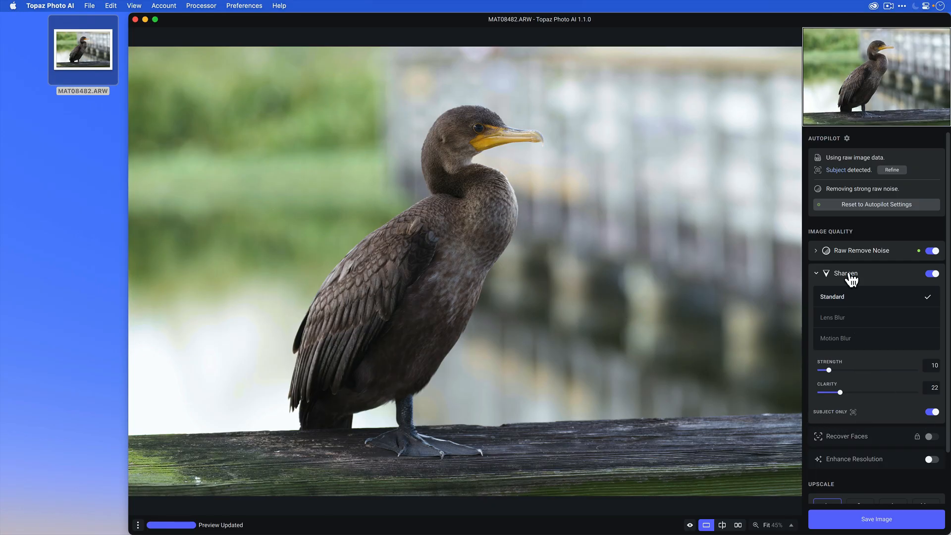
left_click(816, 251)
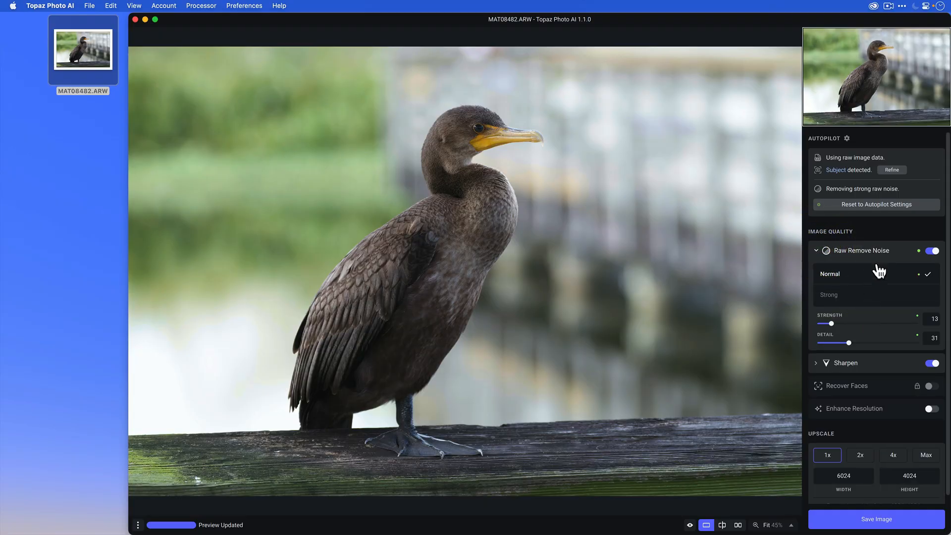
left_click(816, 250)
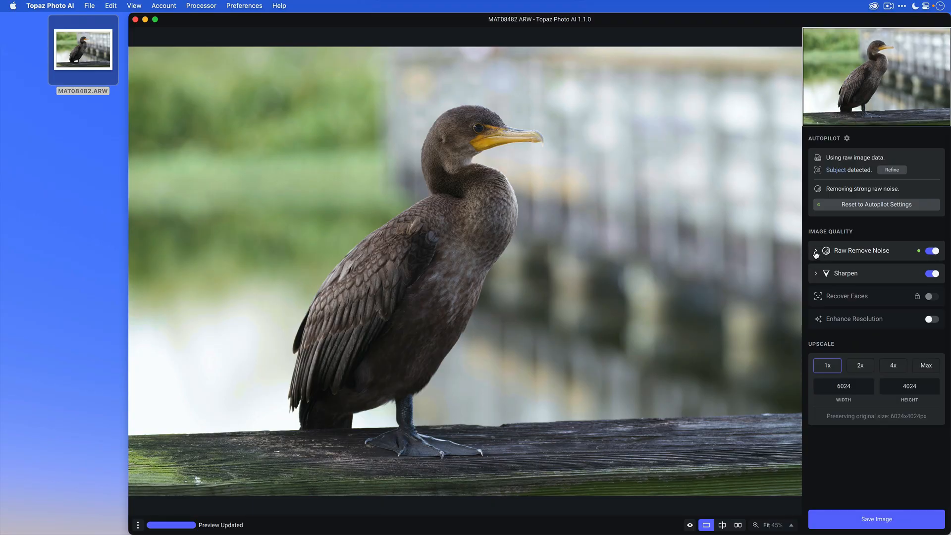
mouse_move(552, 371)
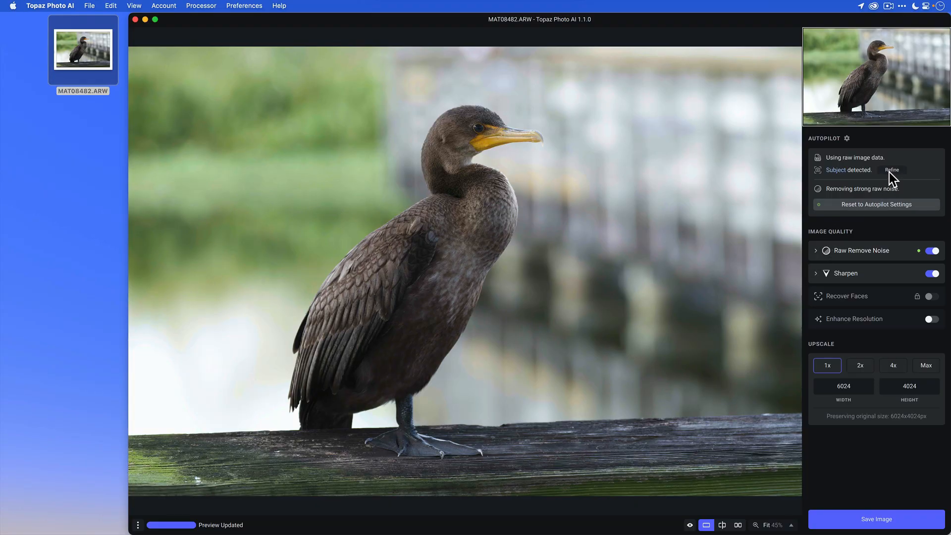
Refine the subject mask with the large Add AI brush, painting in the wooden railing.
left_click(891, 170)
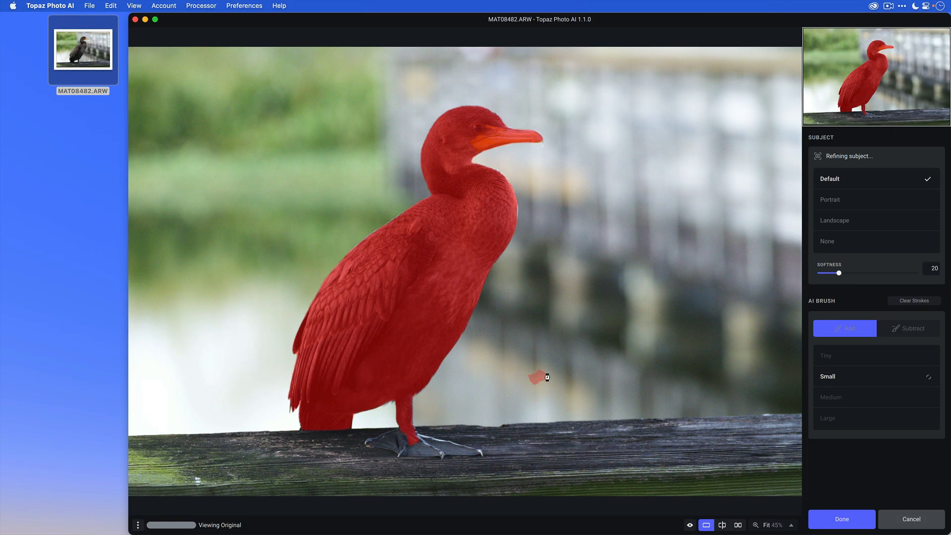
left_click(826, 356)
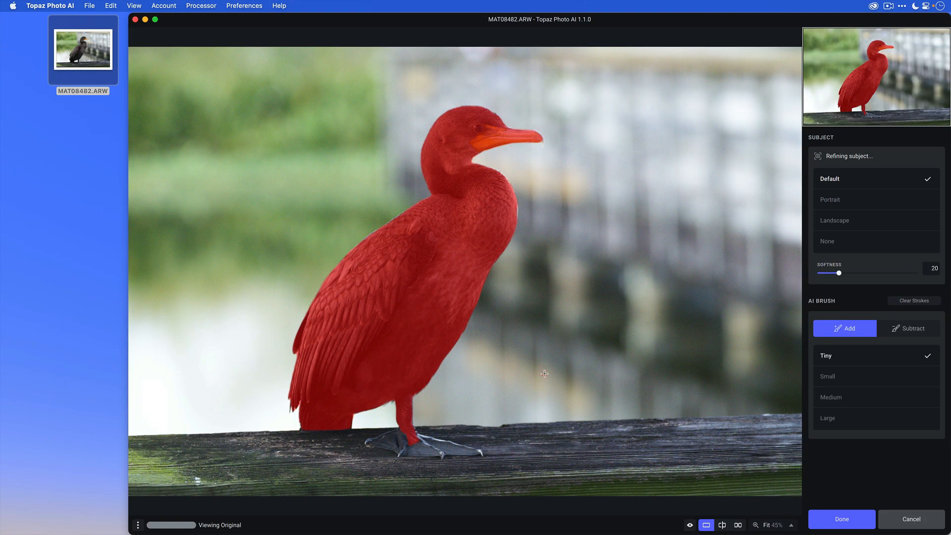
left_click(830, 398)
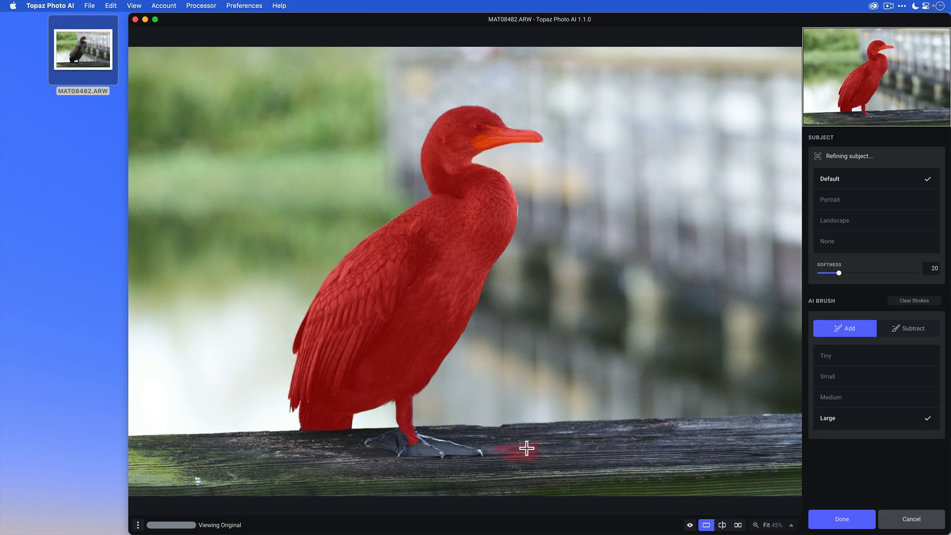
left_click_drag(522, 448, 418, 433)
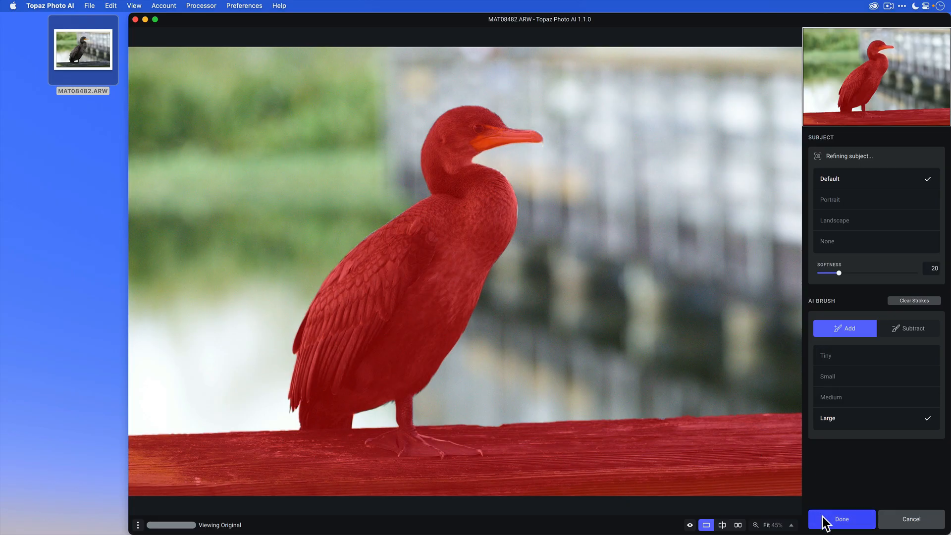
Confirm the refined mask covering the cormorant and railing with Done.
left_click(842, 519)
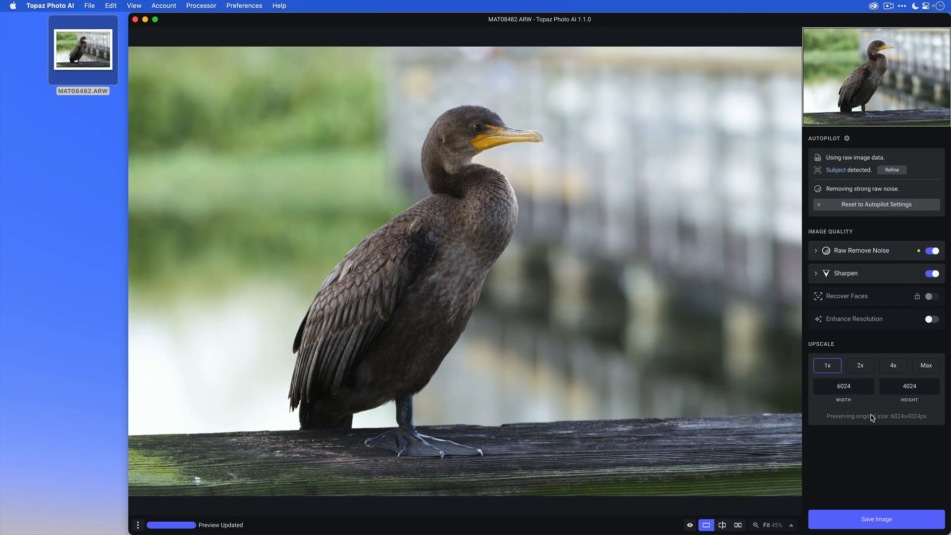
mouse_move(813, 484)
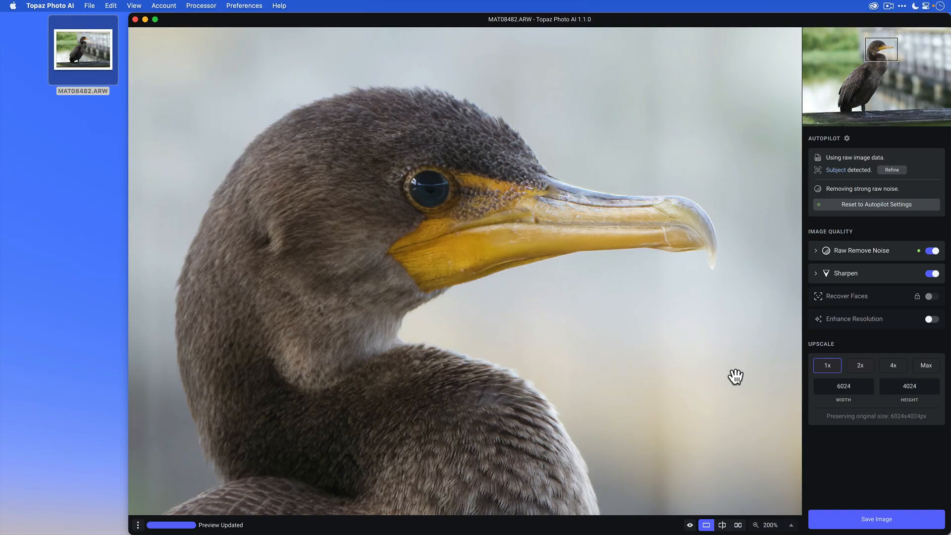
mouse_move(862, 302)
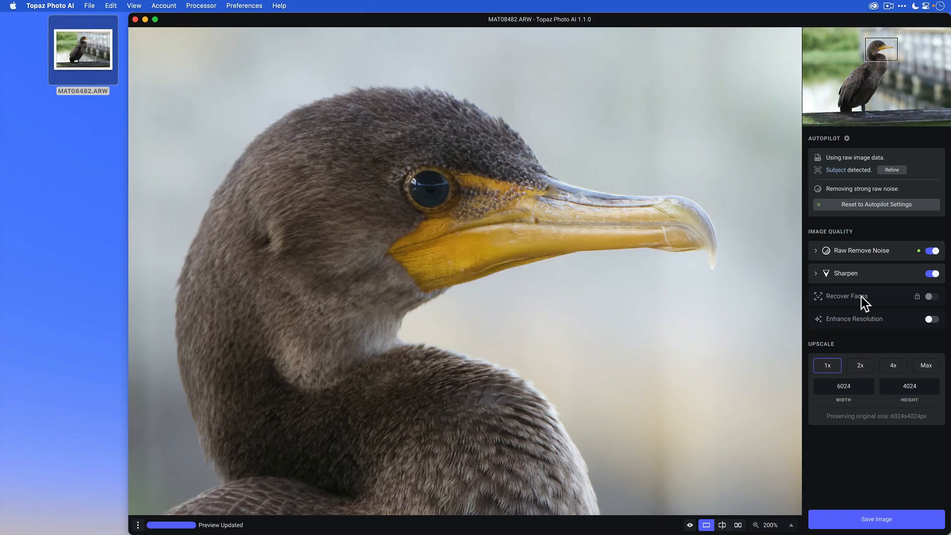
mouse_move(742, 345)
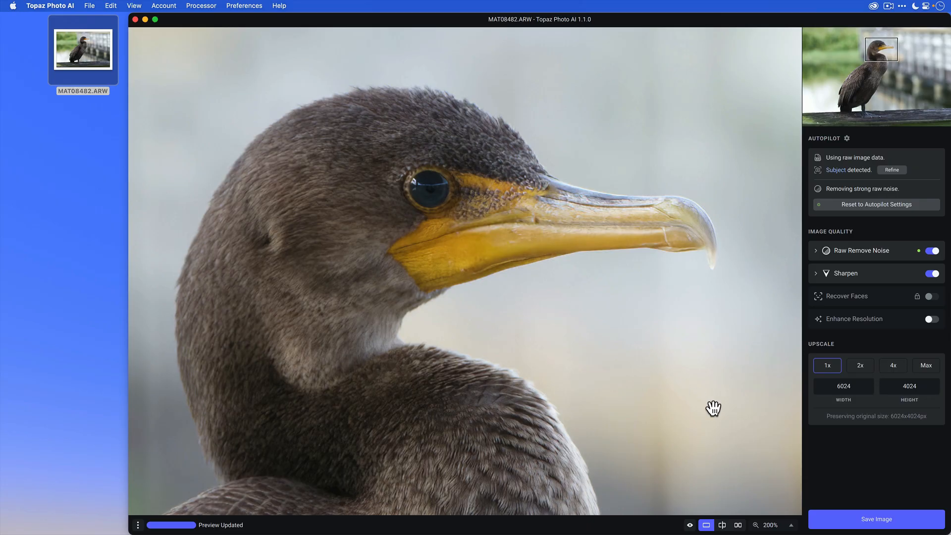
Queue the edited cormorant for export as a DNG saved to the original folder.
left_click(876, 519)
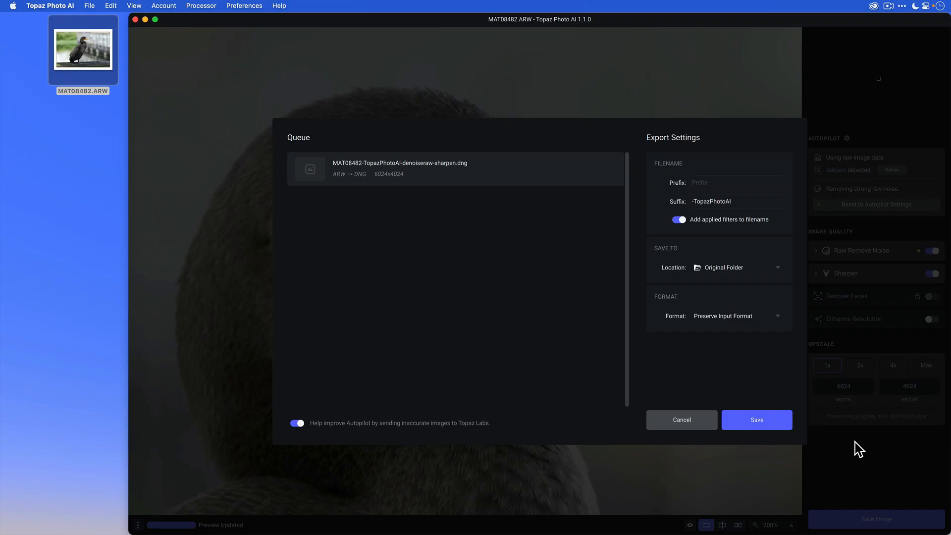
mouse_move(857, 444)
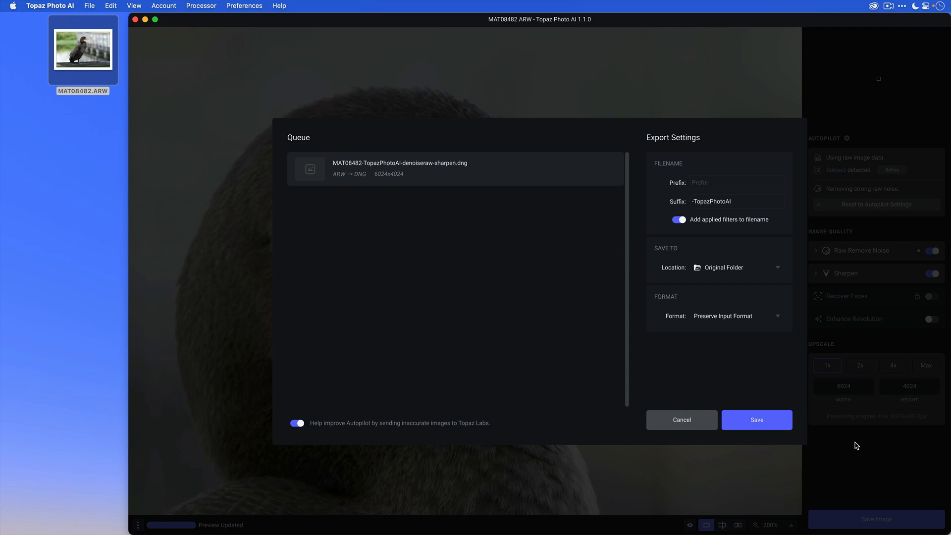
mouse_move(789, 335)
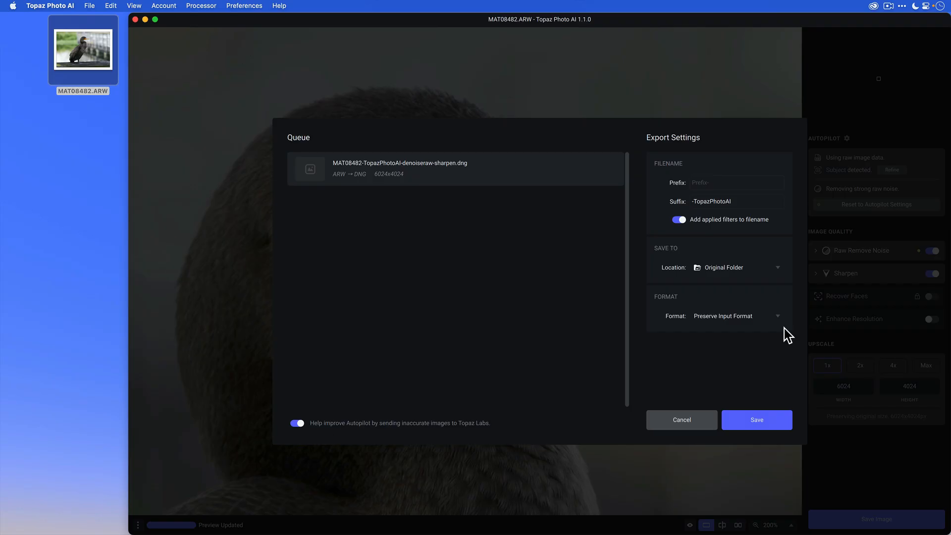
mouse_move(727, 274)
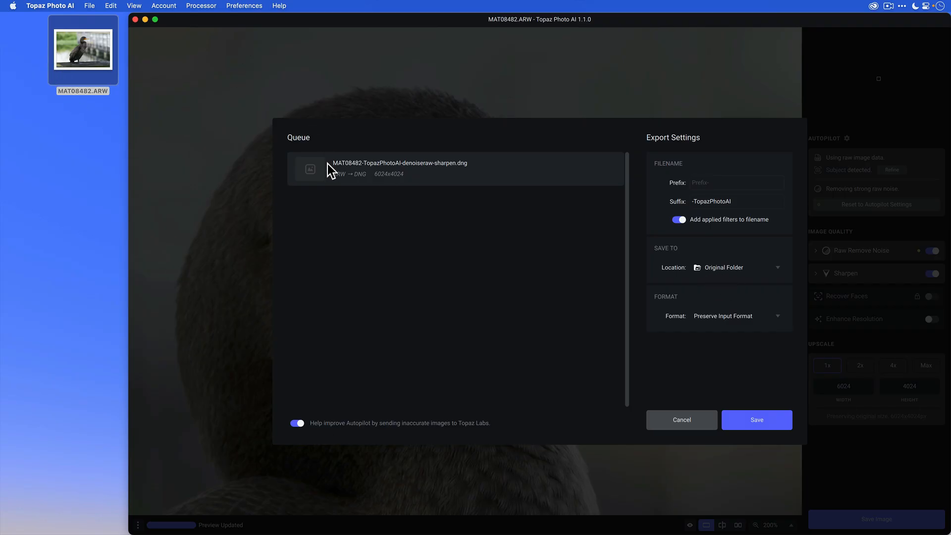
mouse_move(731, 275)
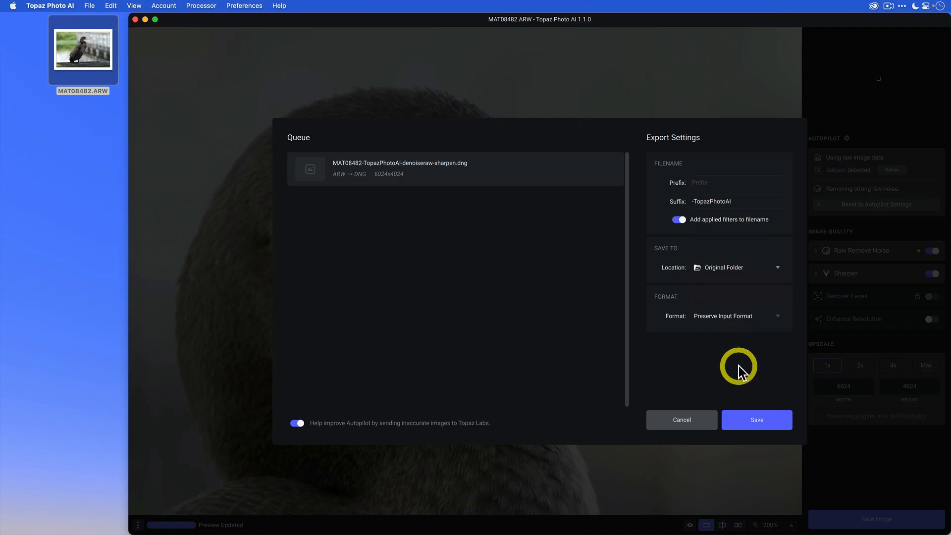
mouse_move(775, 367)
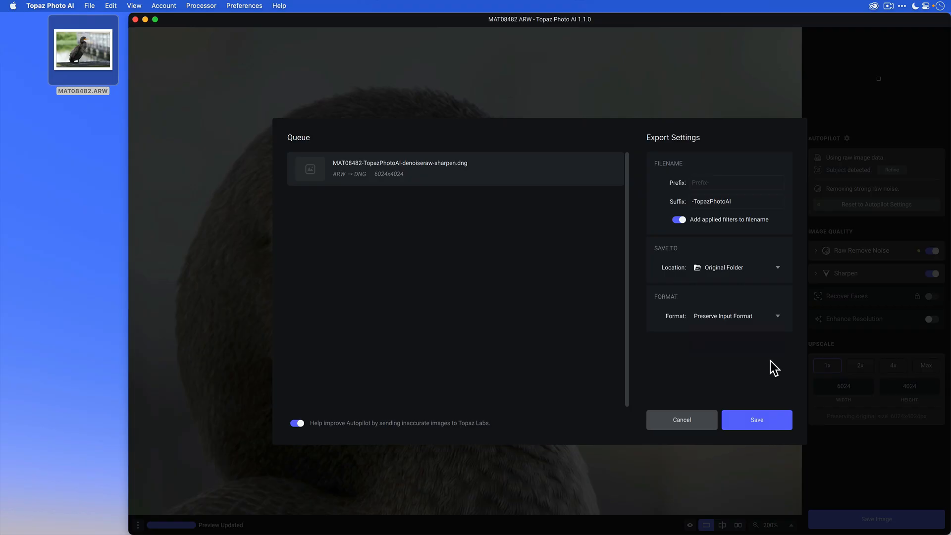
mouse_move(772, 363)
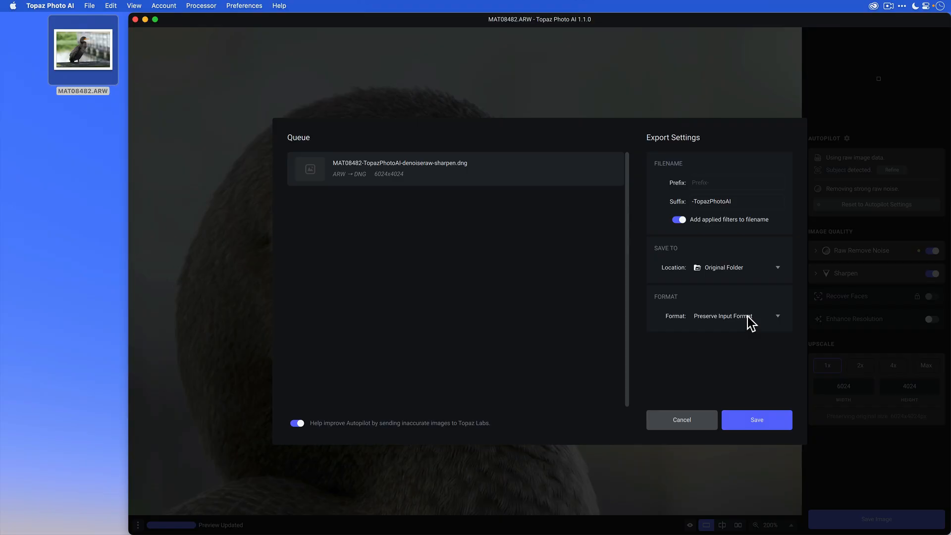
mouse_move(745, 329)
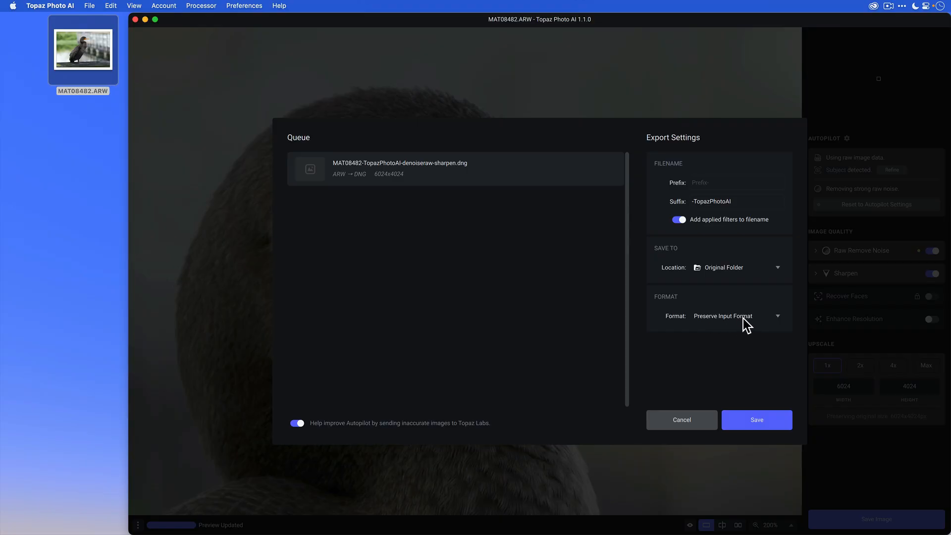
left_click(737, 316)
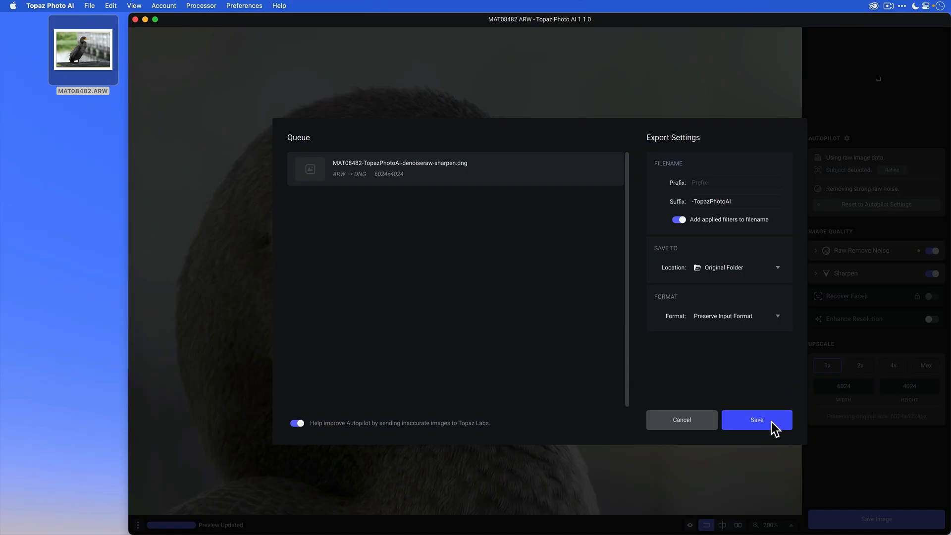
Save the denoised, sharpened cormorant DNG to the desktop beside the original RAW.
left_click(757, 420)
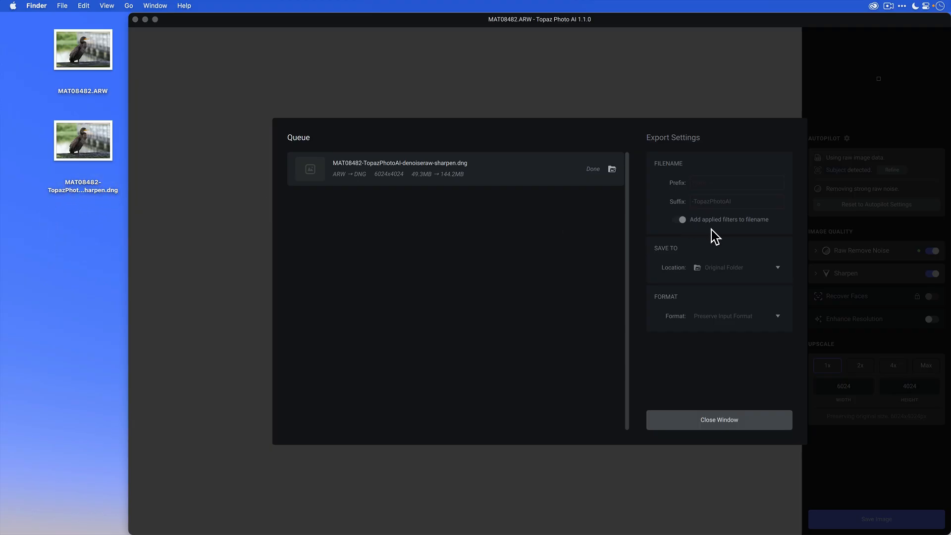
mouse_move(747, 230)
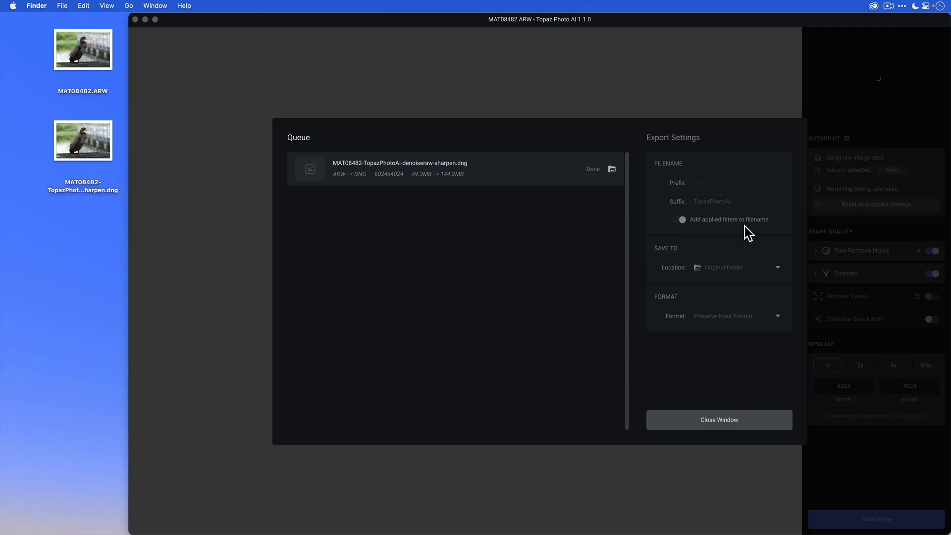